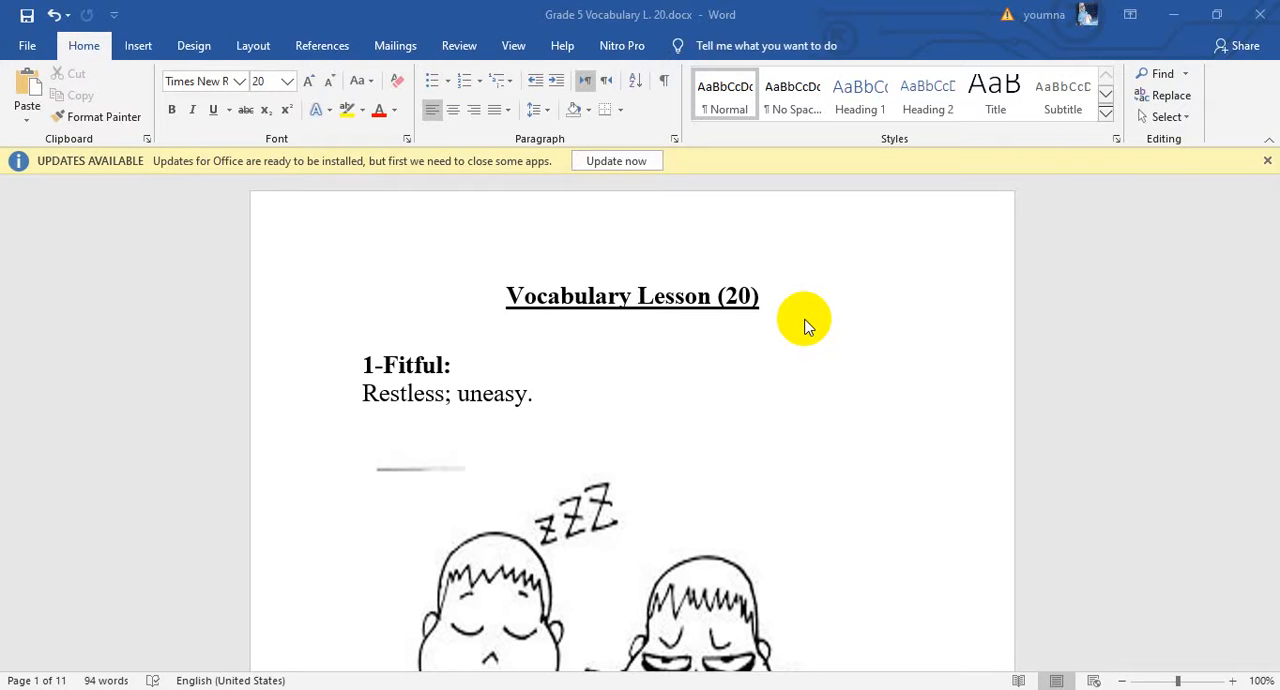
{"action": "mouse_move", "coordinate": [380, 406]}
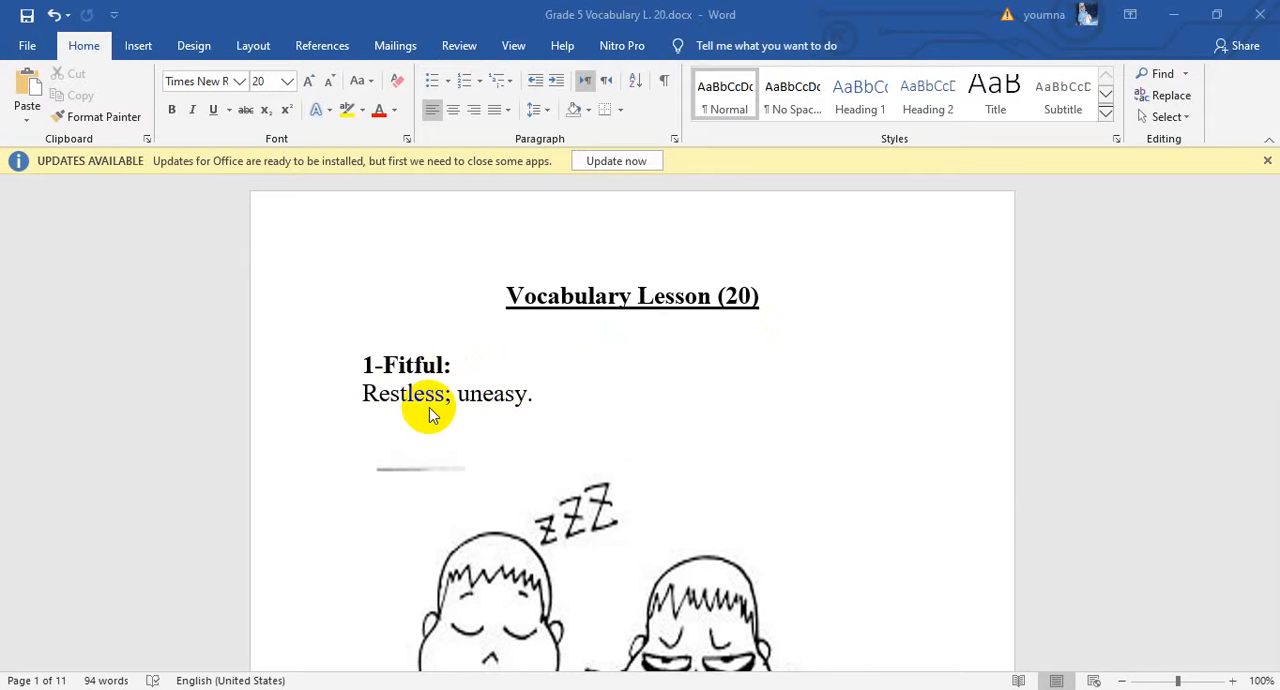
{"action": "mouse_move", "coordinate": [464, 416]}
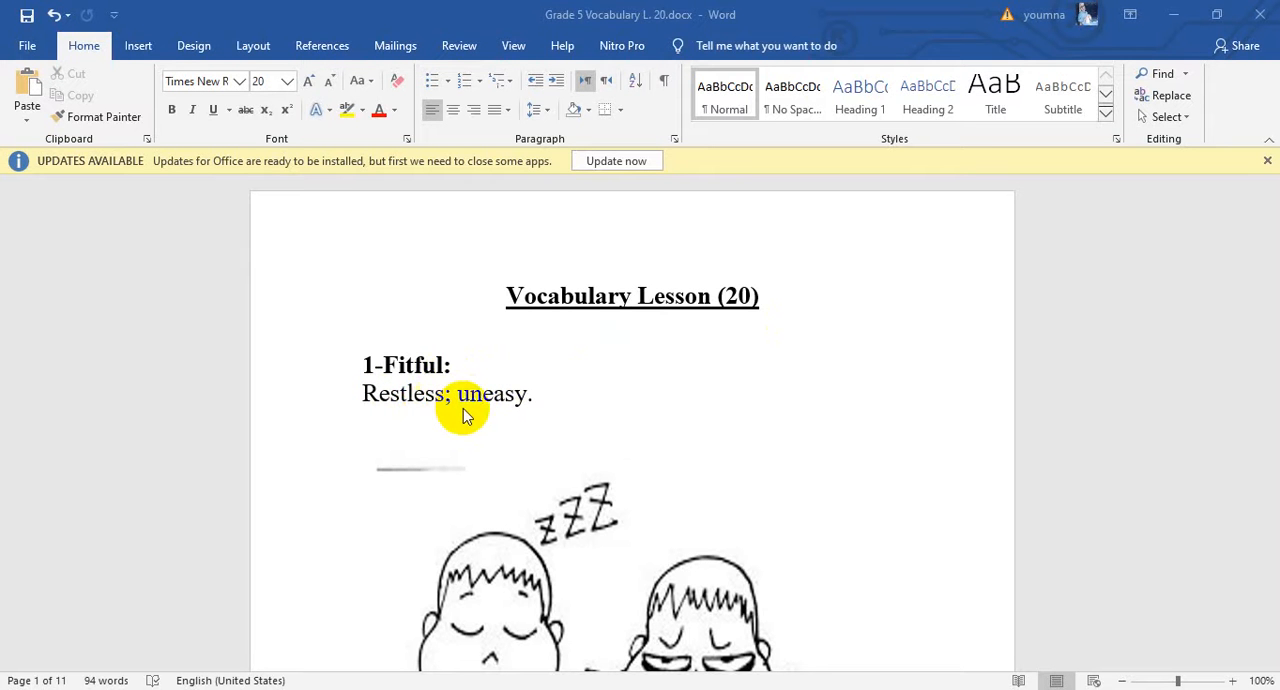
{"action": "mouse_move", "coordinate": [512, 416]}
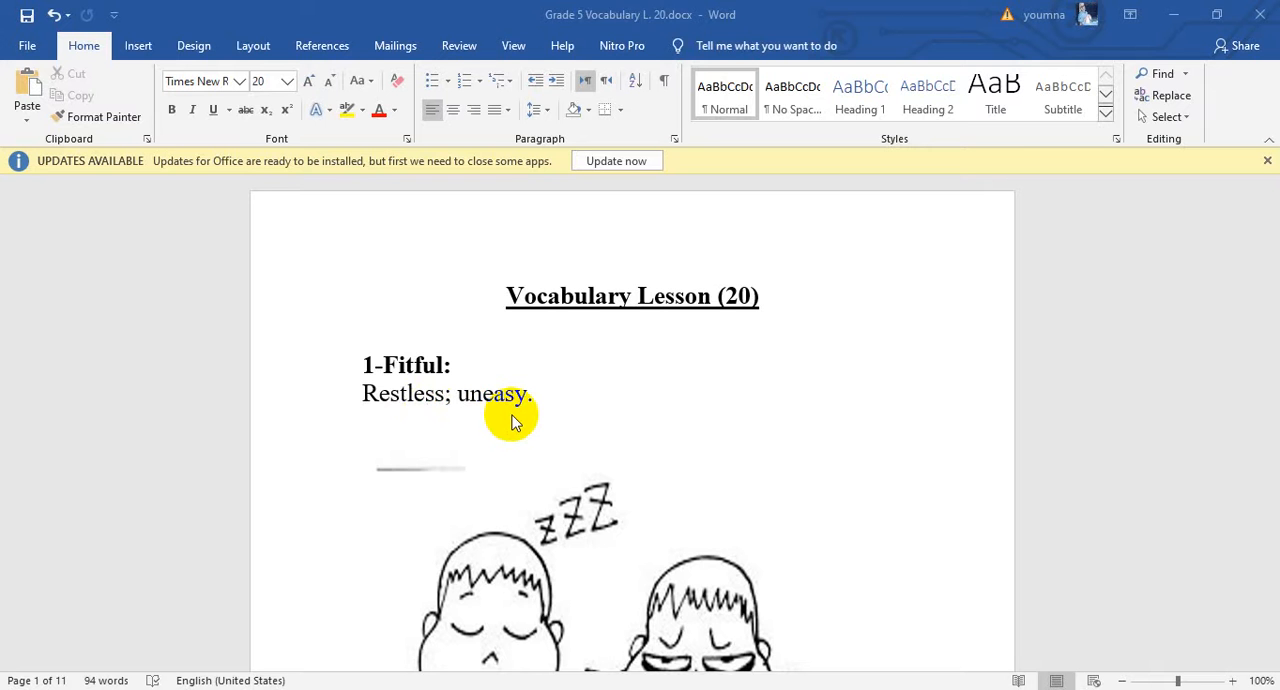
{"action": "mouse_move", "coordinate": [642, 434]}
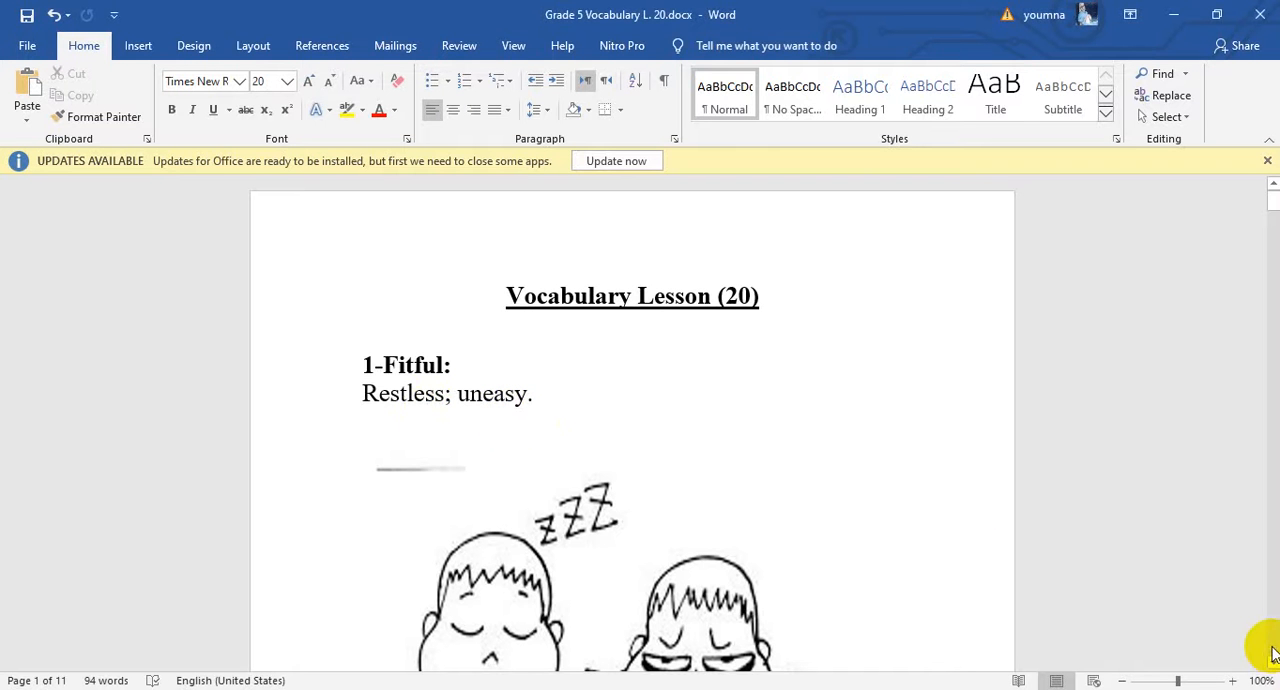
Scroll down page 1 past the Fitful entry and its sleepy-children drawing.
{"action": "scroll", "scroll_direction": "down", "scroll_amount": 3}
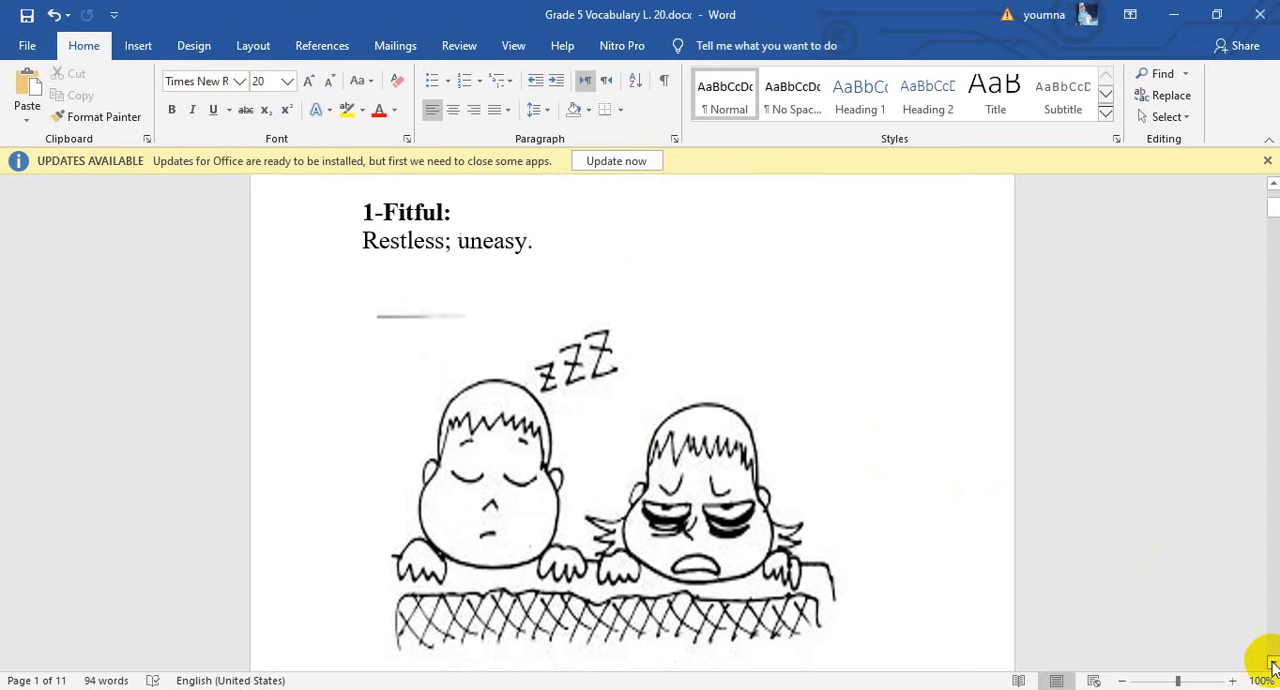
{"action": "scroll", "scroll_direction": "down", "scroll_amount": 3}
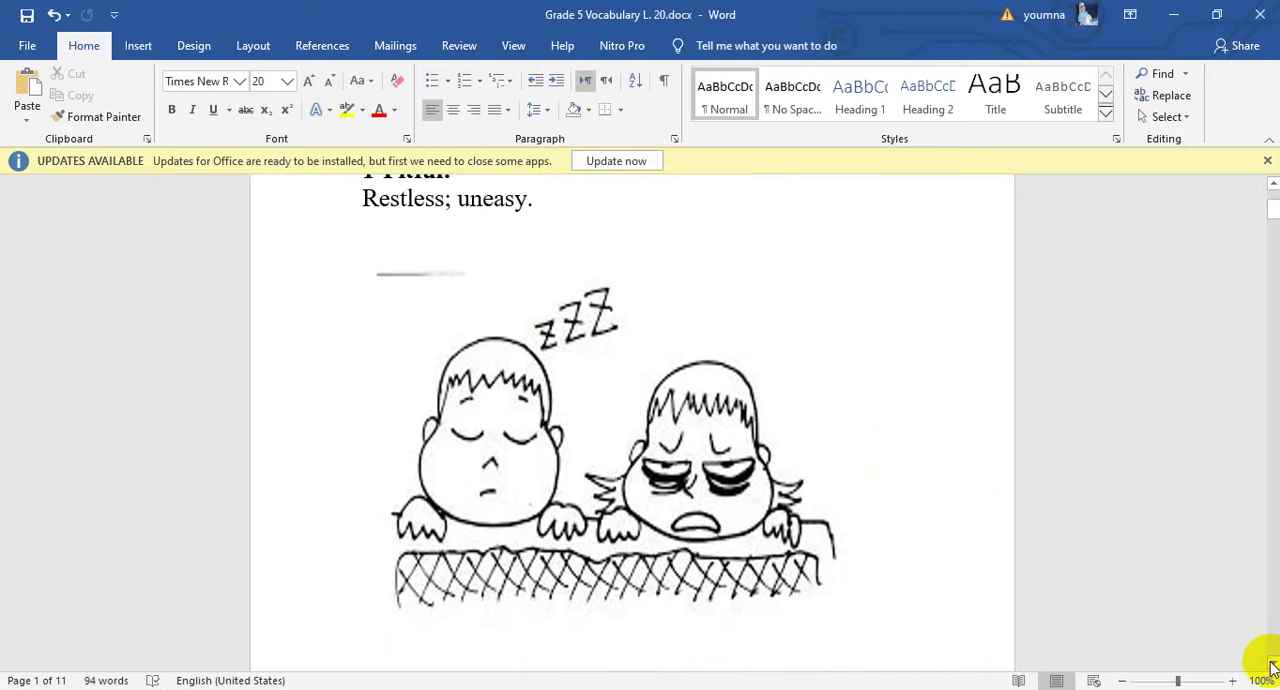
{"action": "scroll", "scroll_direction": "down", "scroll_amount": 3}
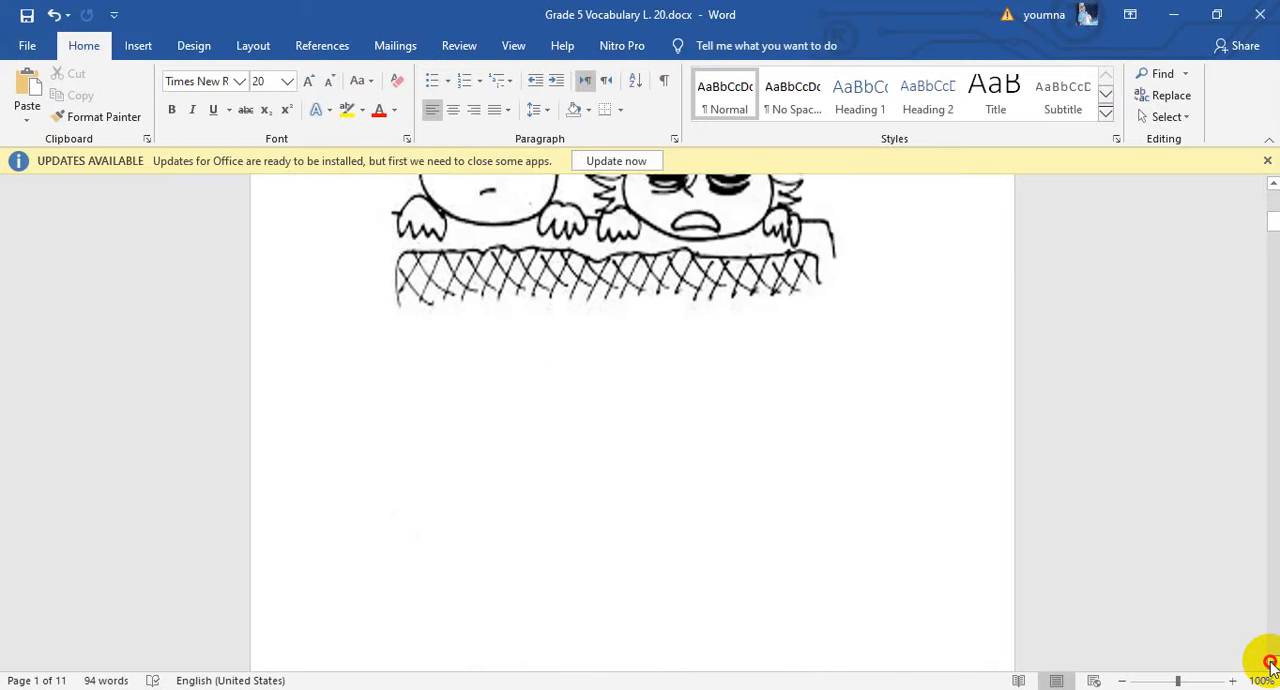
Scroll to page 2 showing Piercing with the hawk photo, then past it.
{"action": "scroll", "scroll_direction": "down", "scroll_amount": 3}
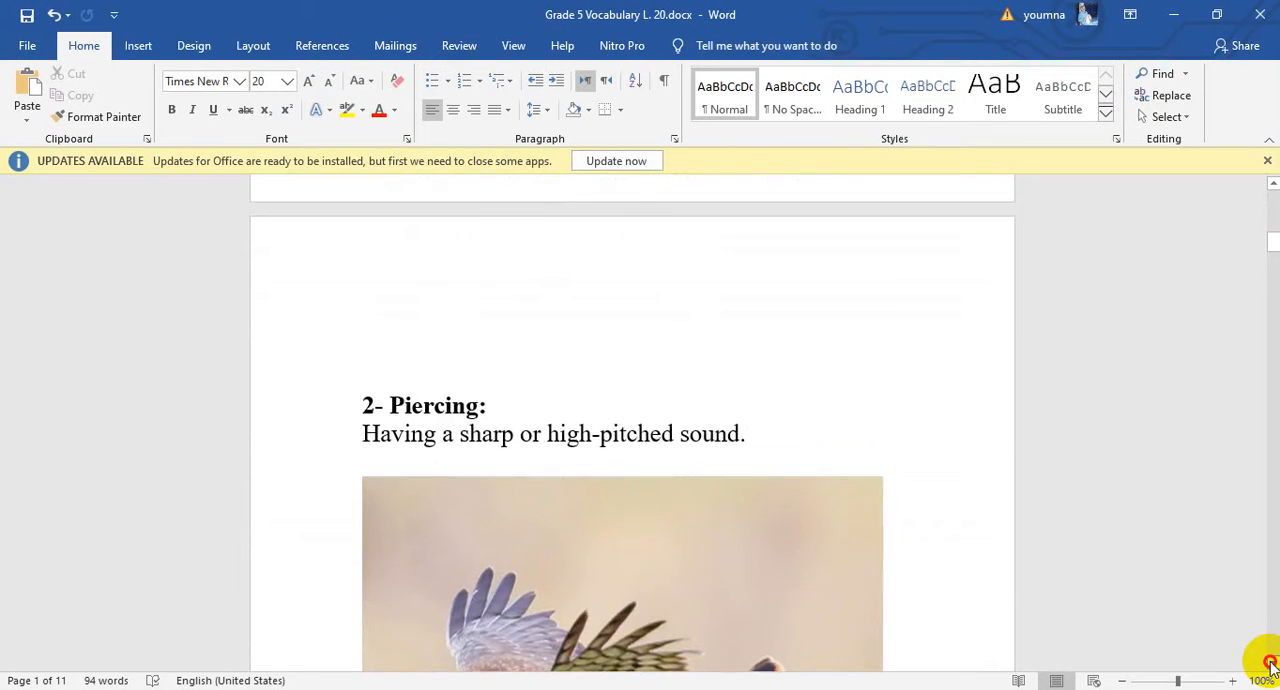
{"action": "scroll", "scroll_direction": "down", "scroll_amount": 3}
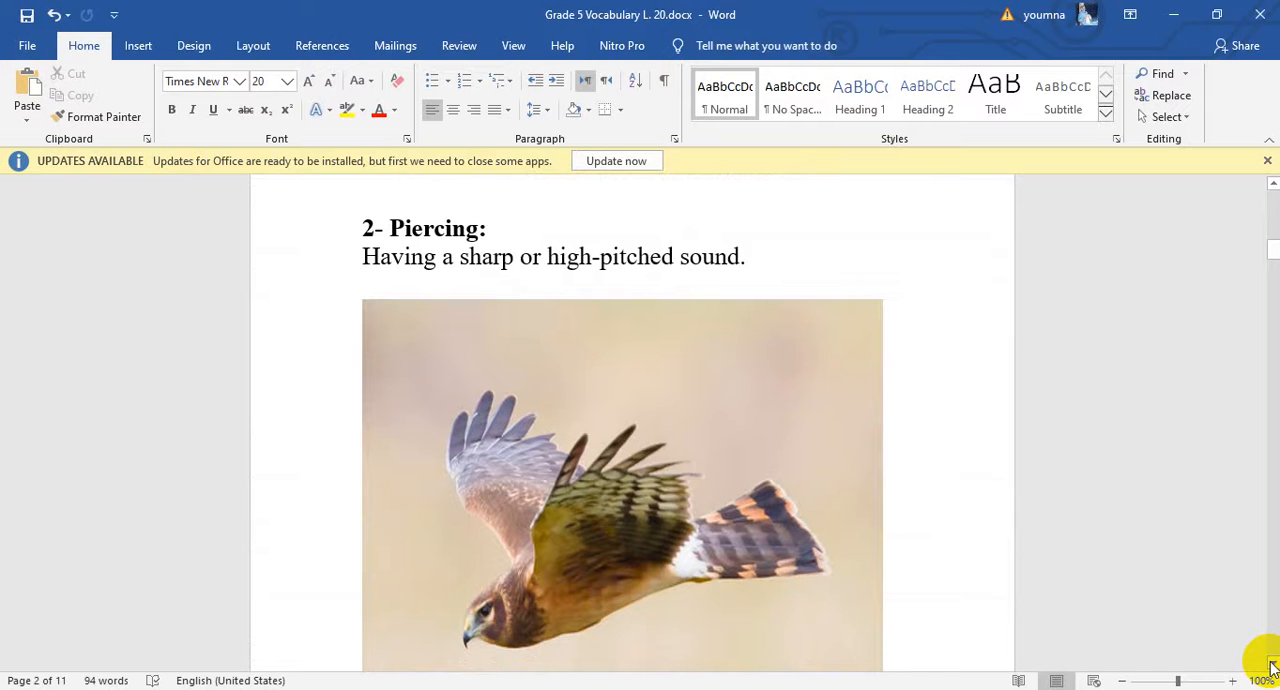
{"action": "mouse_move", "coordinate": [600, 358]}
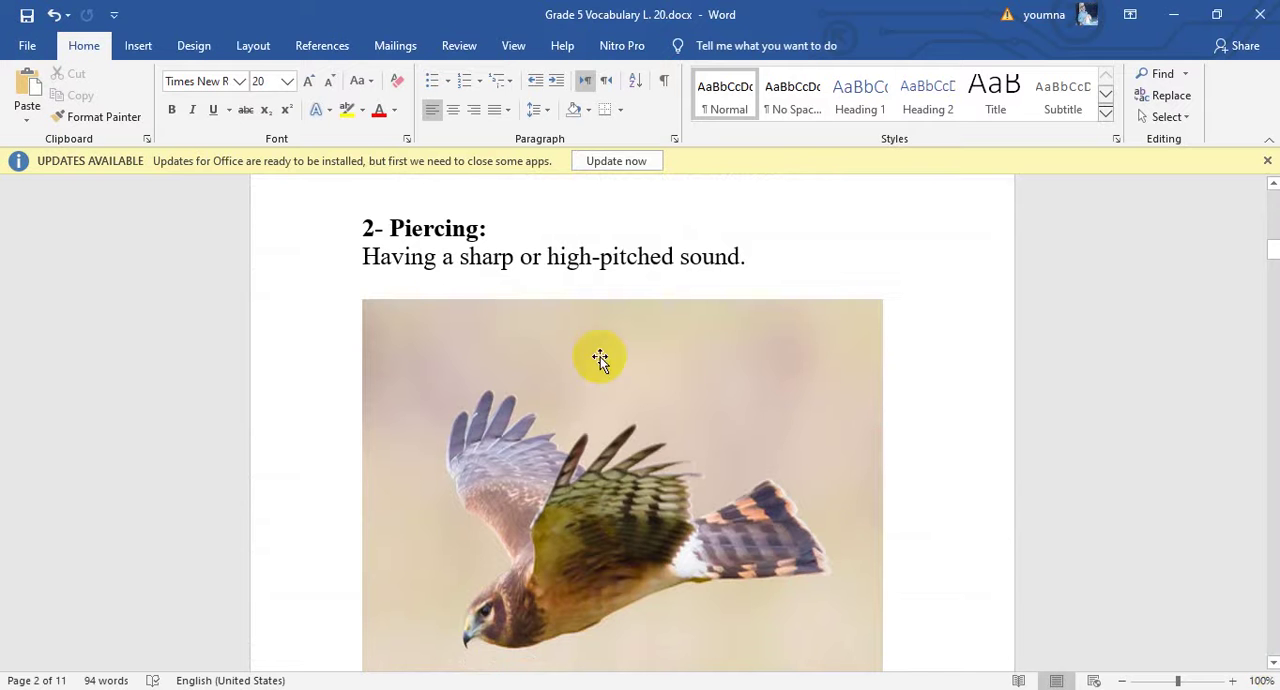
{"action": "mouse_move", "coordinate": [544, 284]}
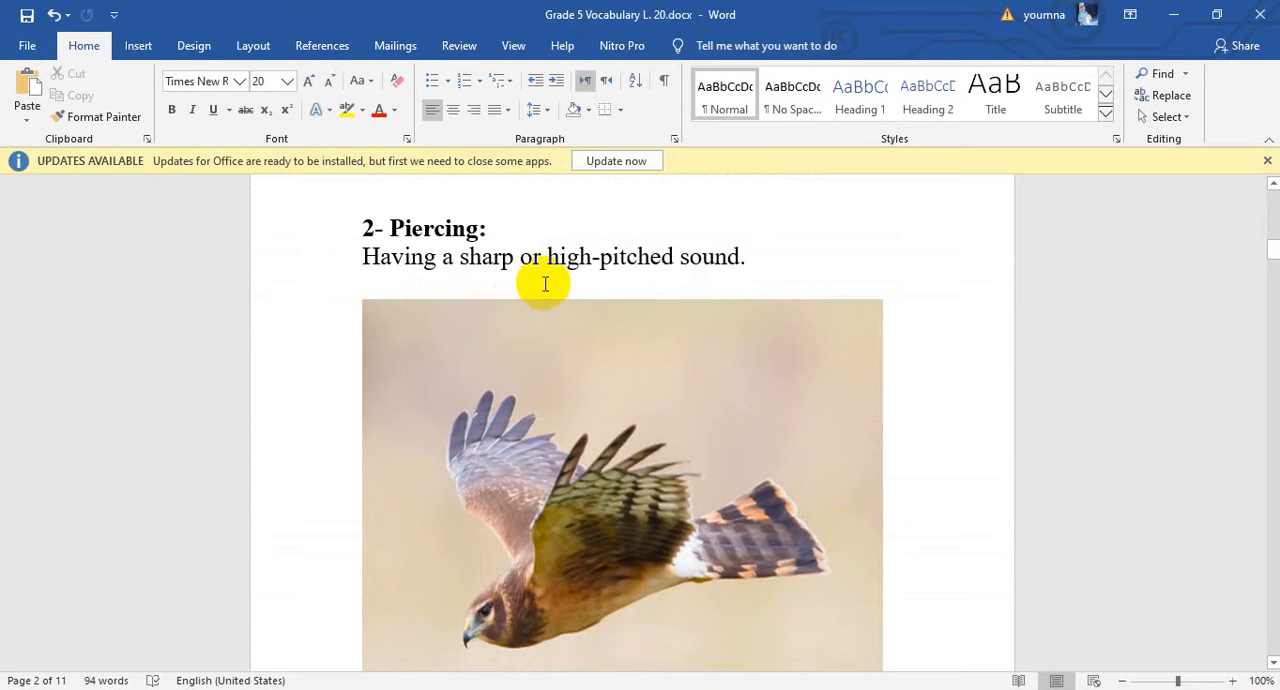
{"action": "mouse_move", "coordinate": [740, 276]}
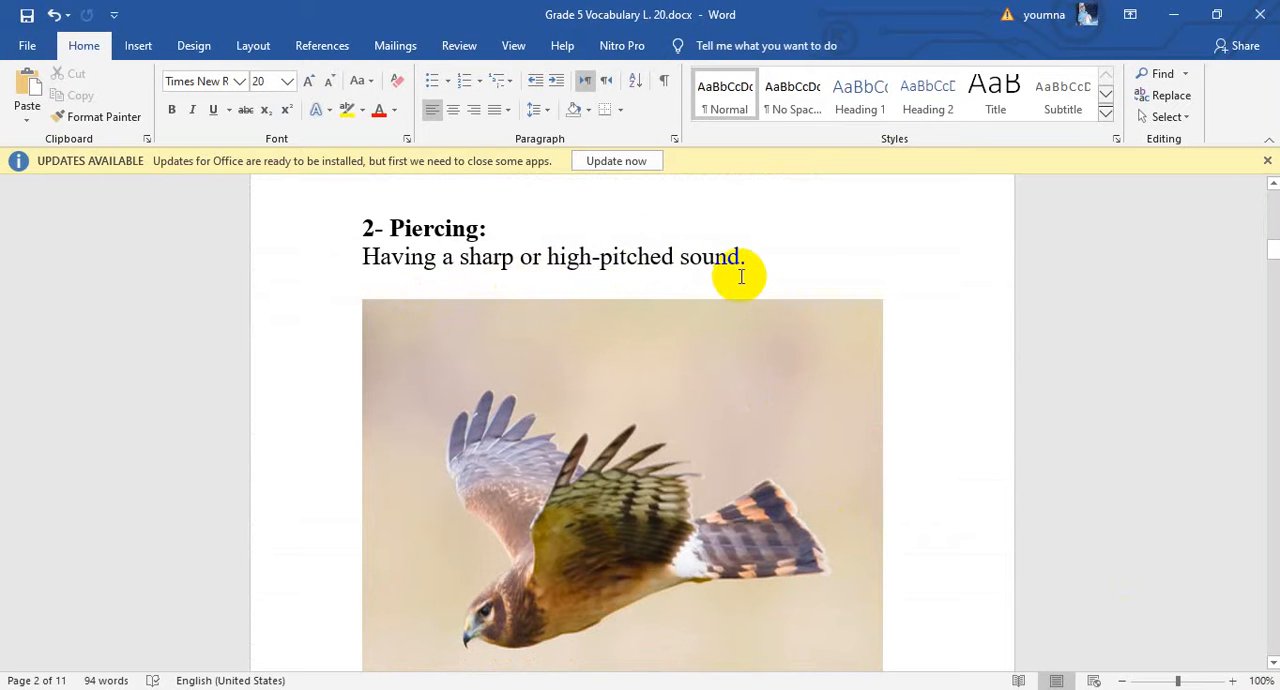
{"action": "mouse_move", "coordinate": [588, 220]}
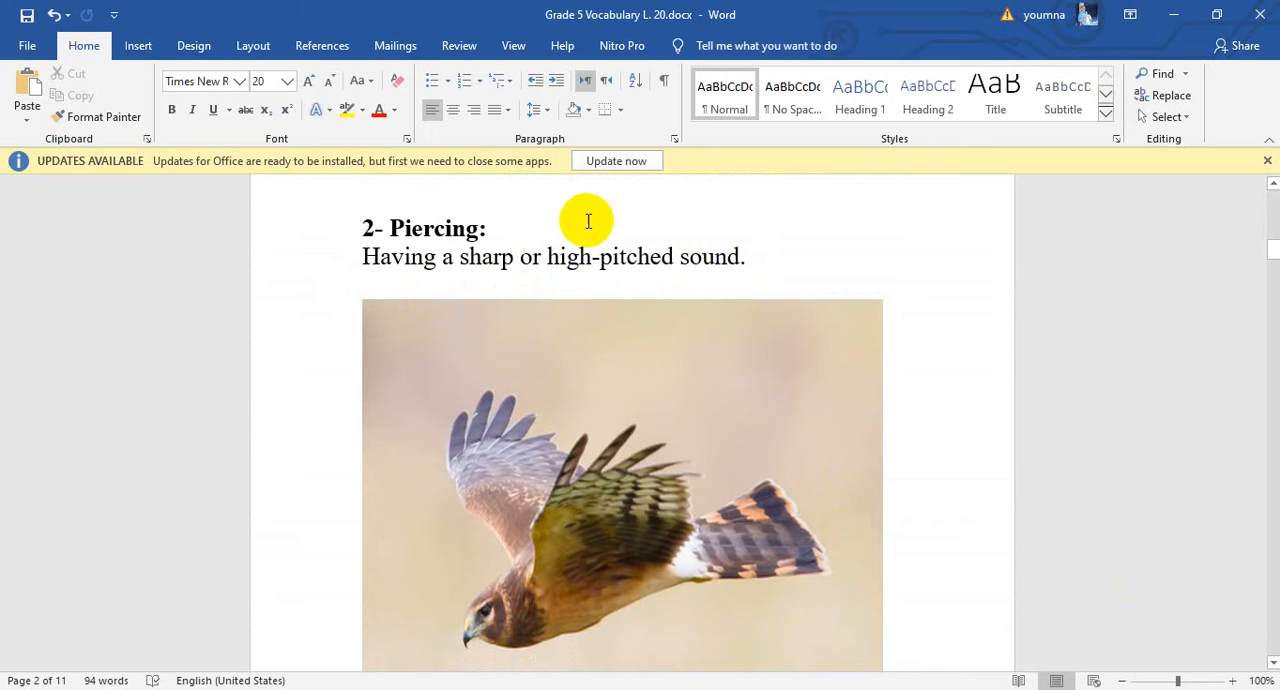
{"action": "mouse_move", "coordinate": [700, 256]}
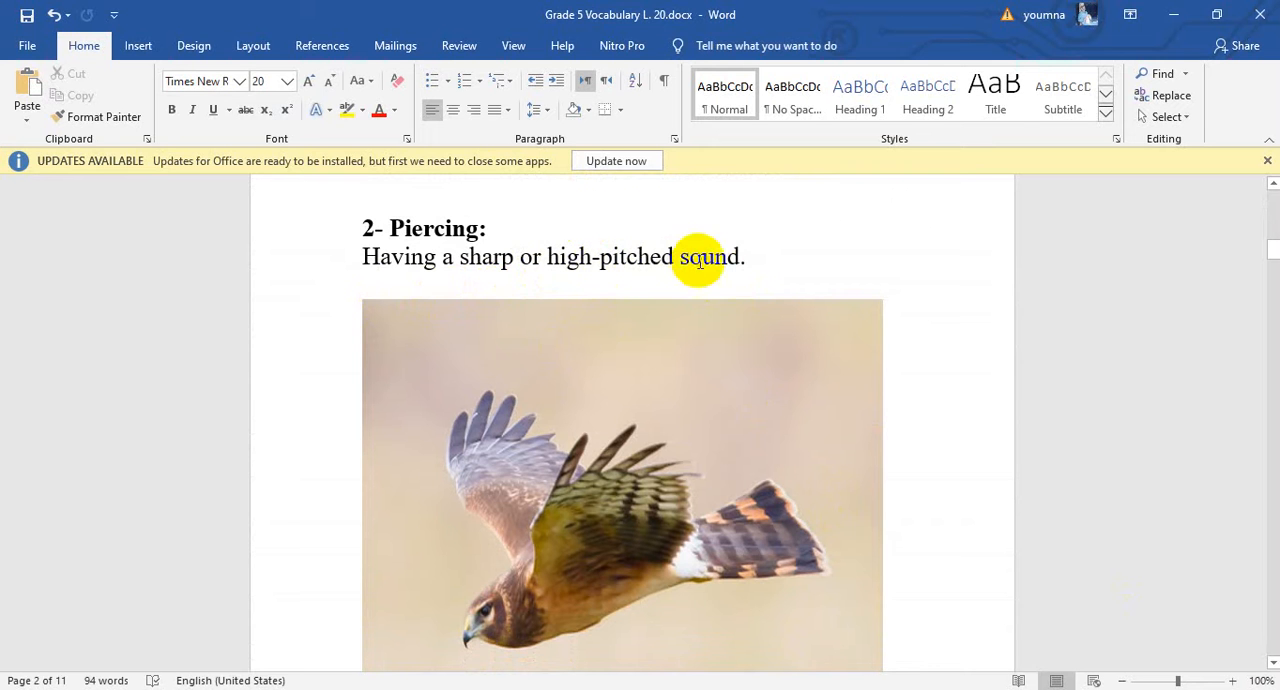
{"action": "mouse_move", "coordinate": [668, 406]}
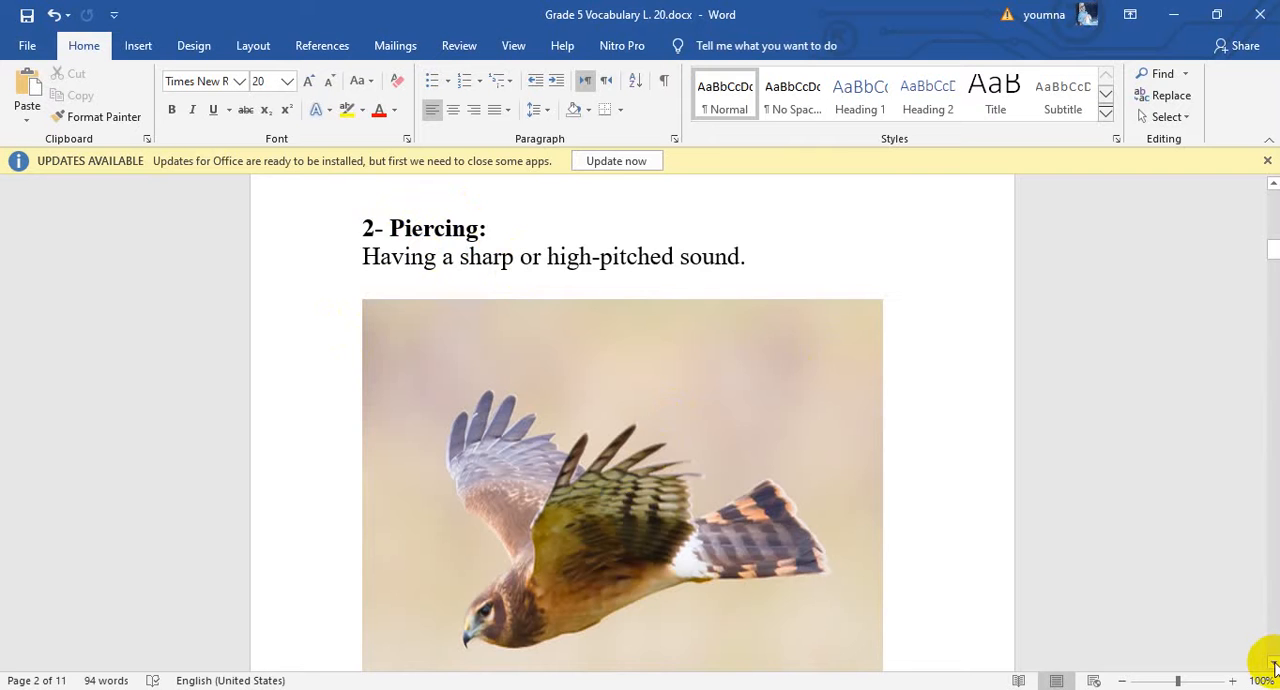
{"action": "scroll", "scroll_direction": "down", "scroll_amount": 3}
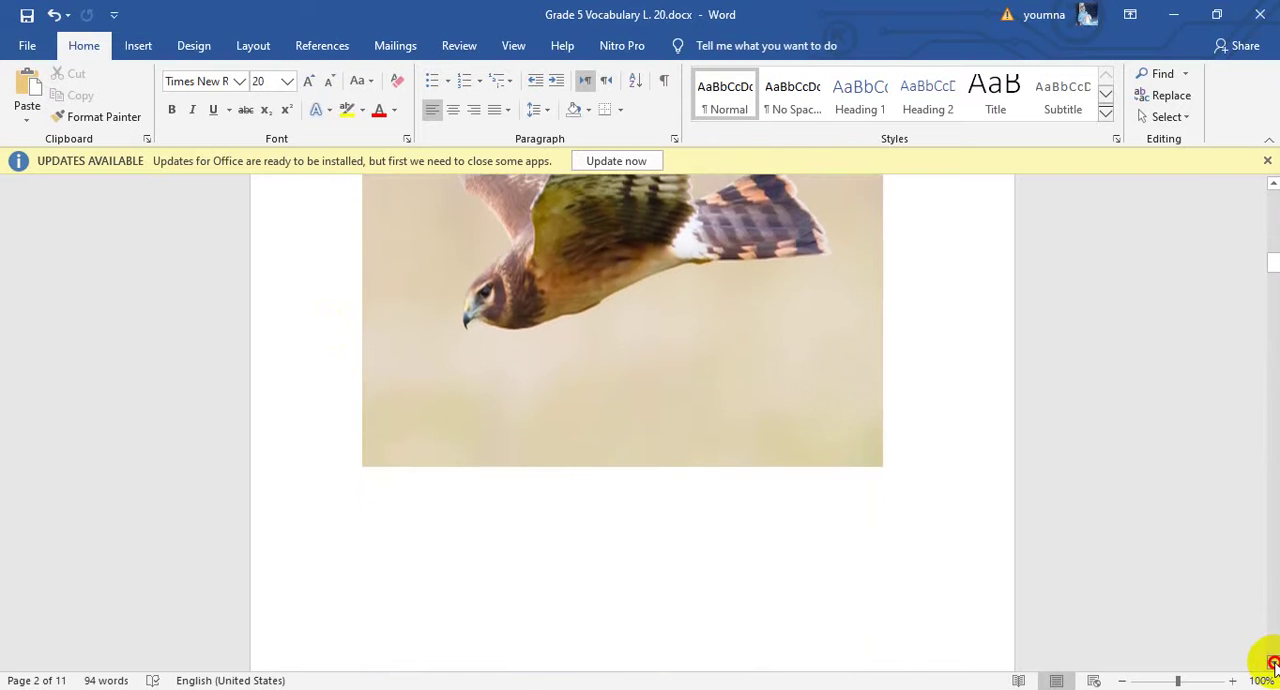
Scroll to page 3 showing Delicacy with the tiered white cake photo.
{"action": "scroll", "scroll_direction": "down", "scroll_amount": 3}
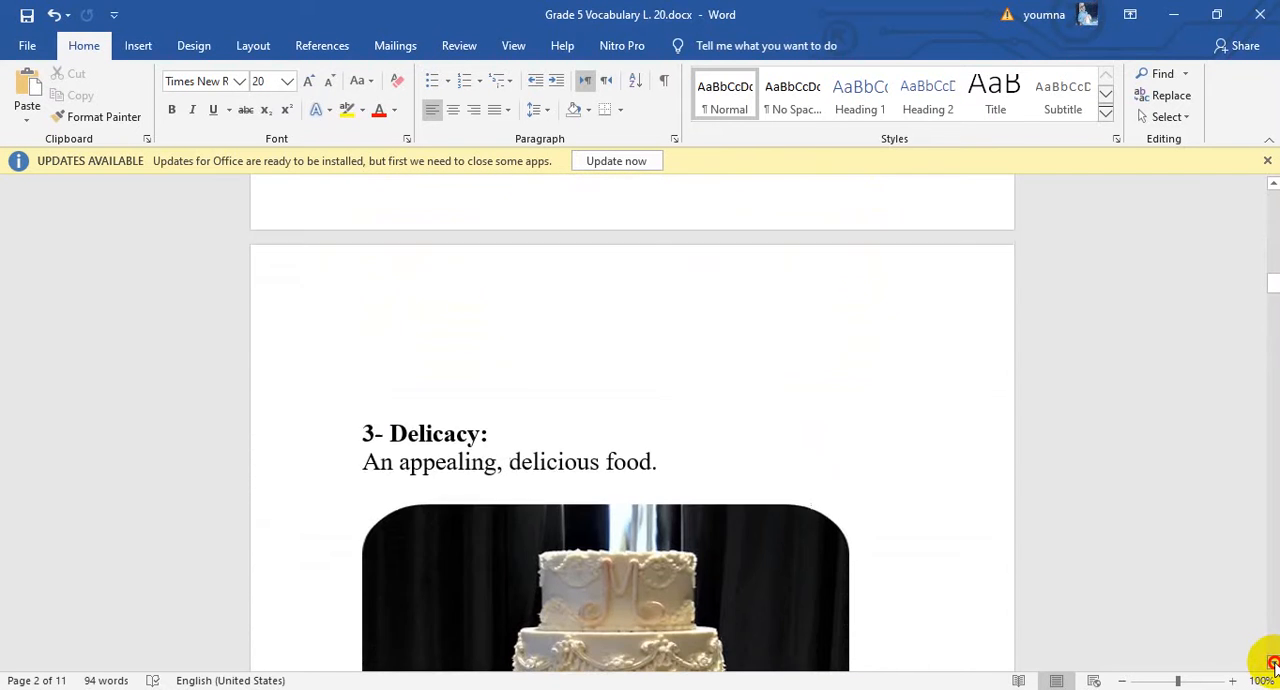
{"action": "scroll", "scroll_direction": "down", "scroll_amount": 3}
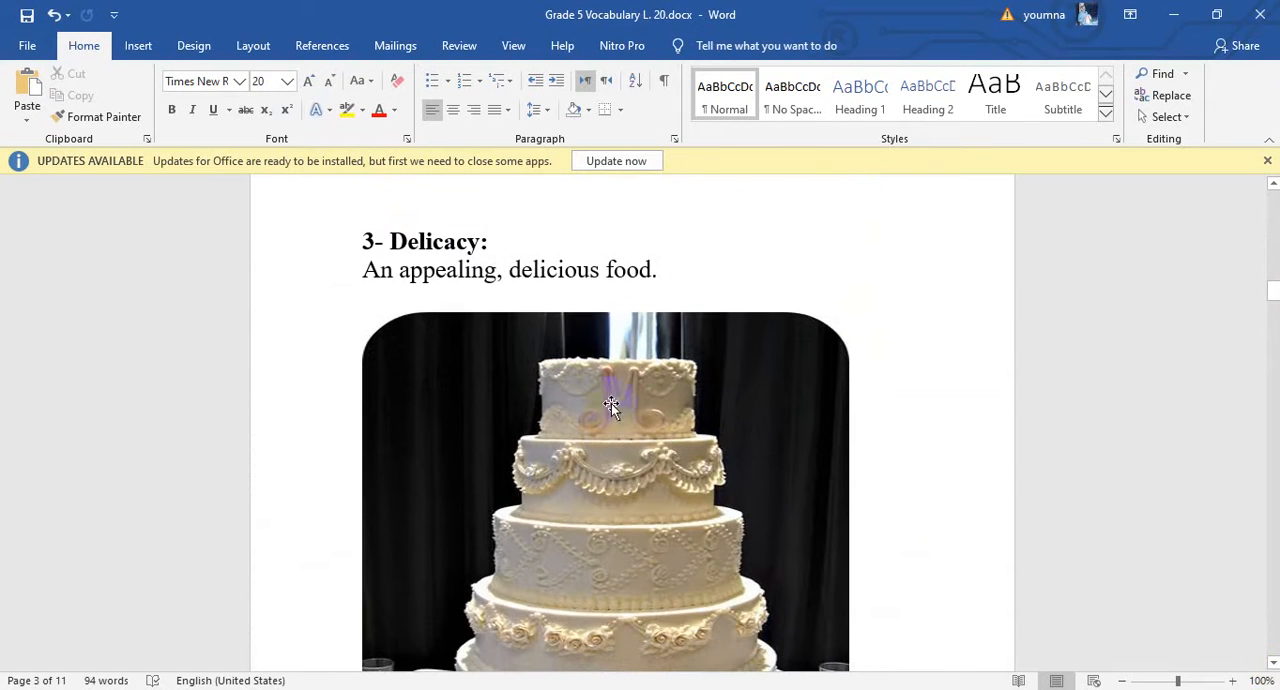
{"action": "double_click", "coordinate": [422, 240]}
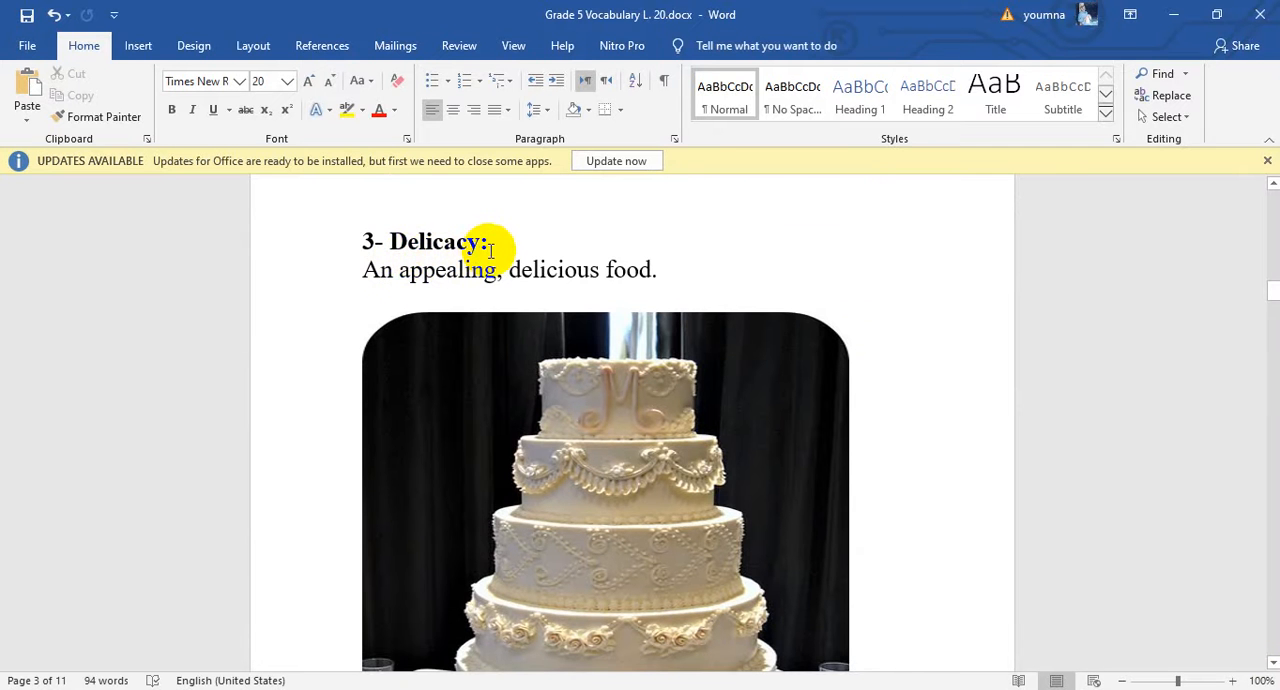
{"action": "mouse_move", "coordinate": [496, 304]}
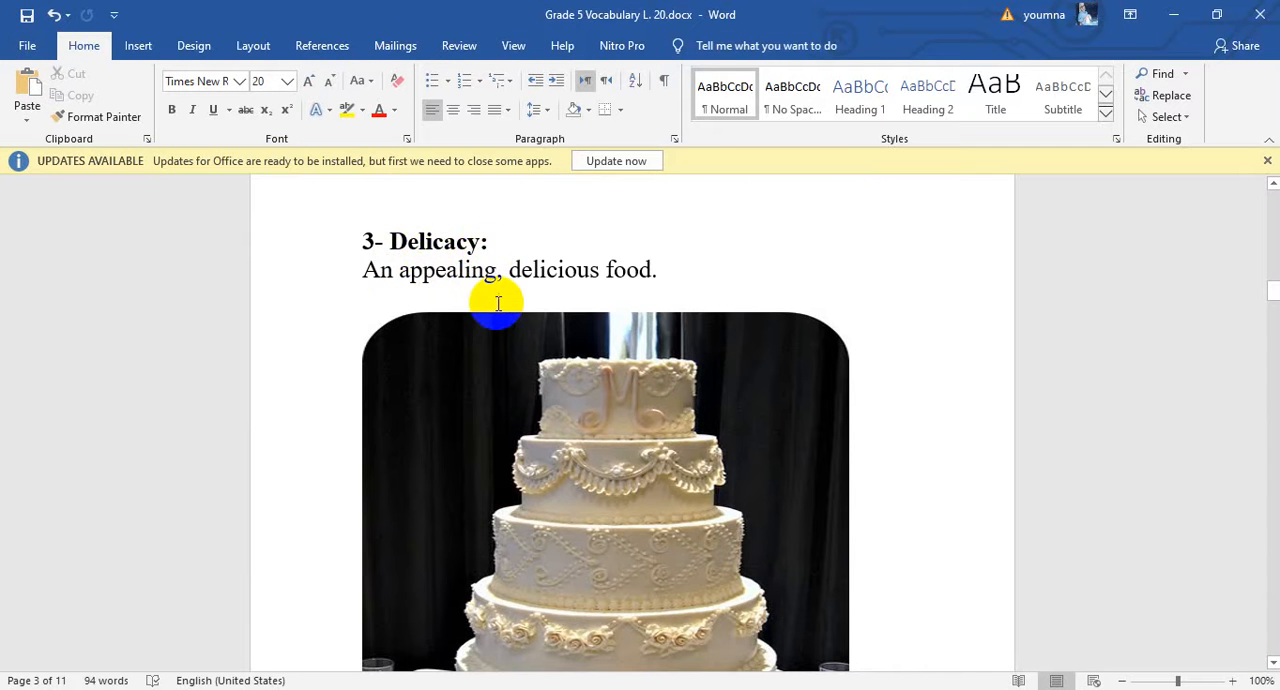
{"action": "mouse_move", "coordinate": [610, 280]}
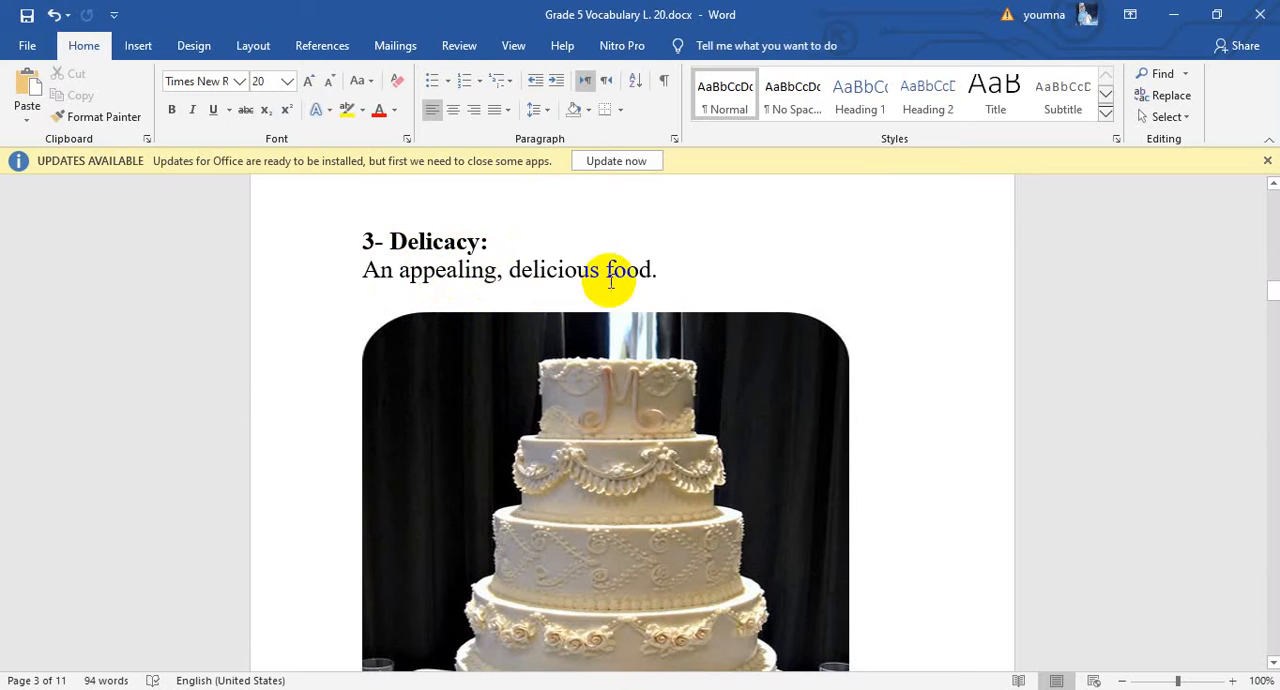
{"action": "mouse_move", "coordinate": [712, 412]}
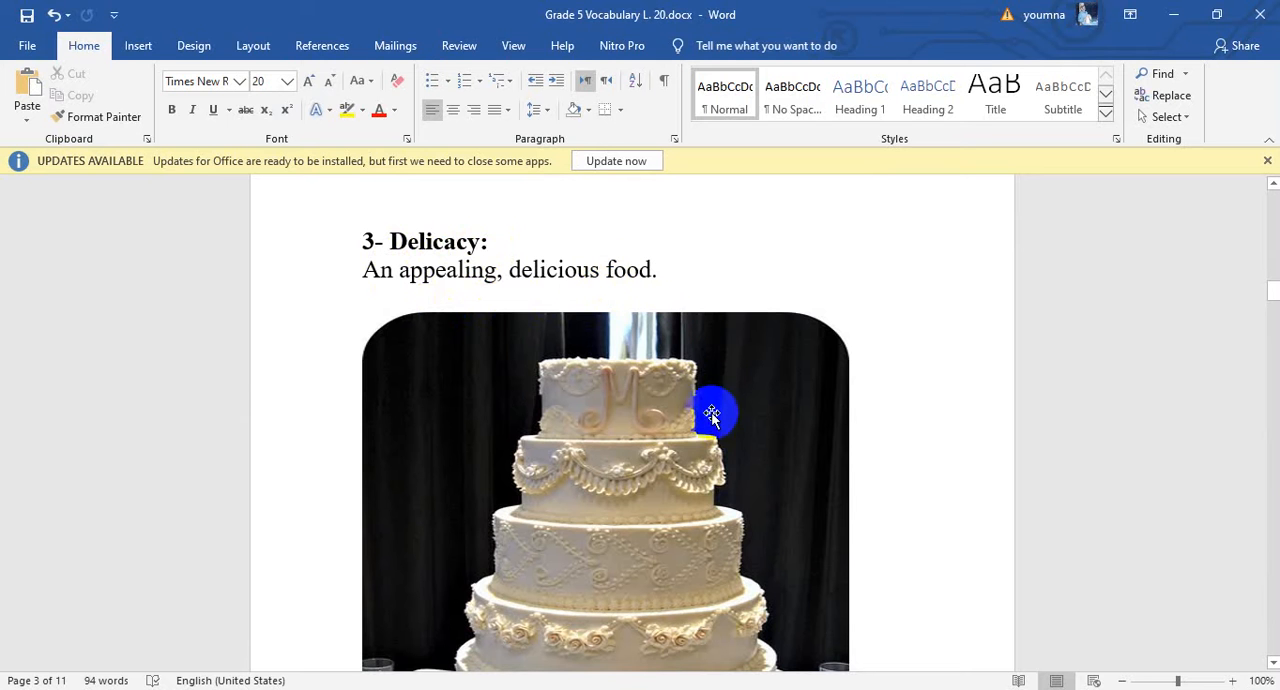
{"action": "mouse_move", "coordinate": [712, 440]}
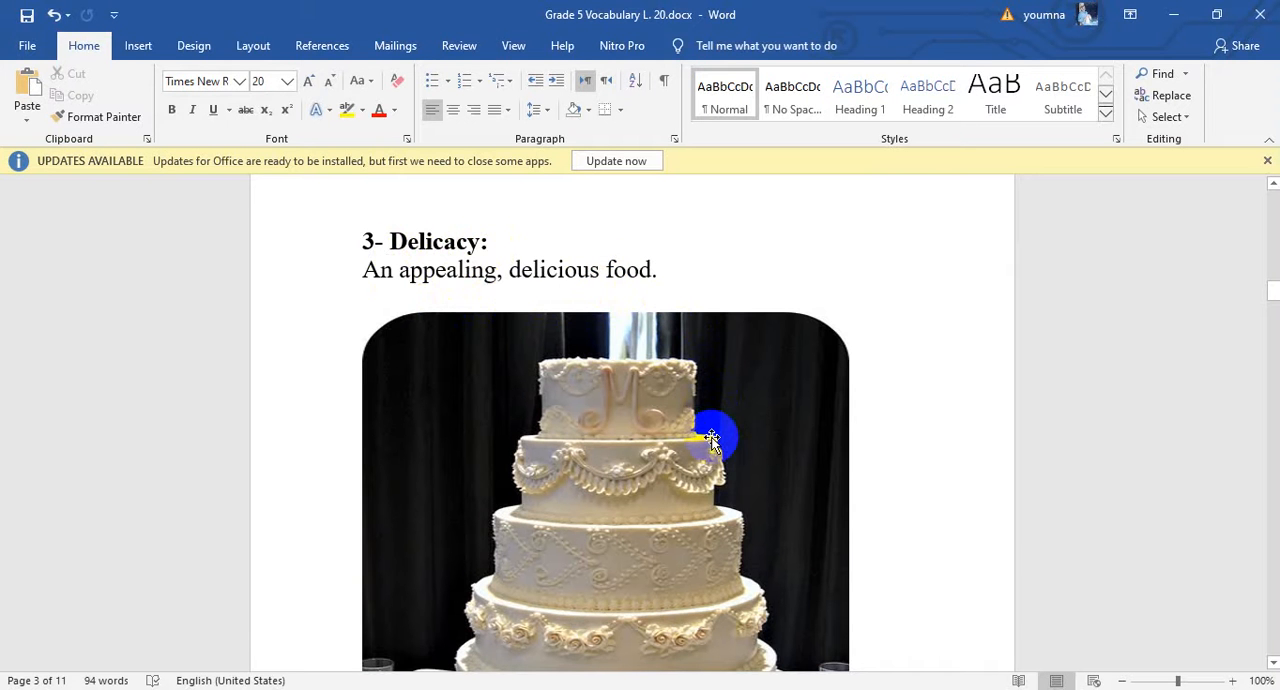
{"action": "mouse_move", "coordinate": [744, 446]}
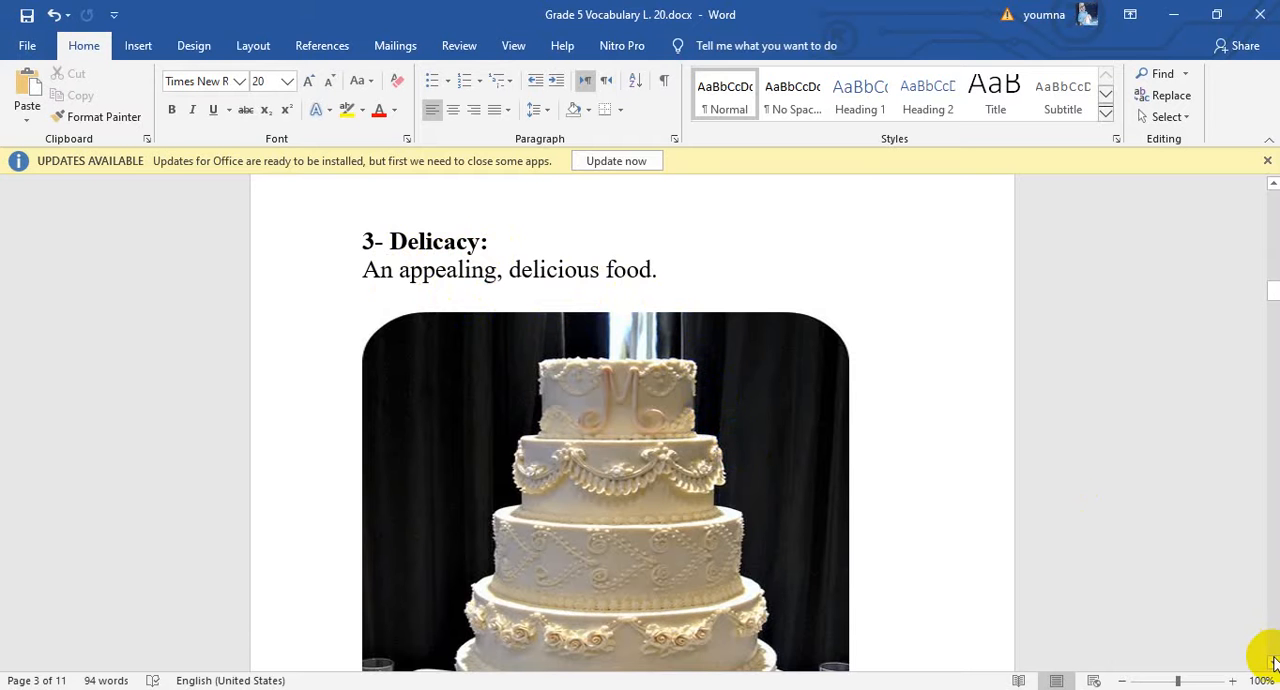
{"action": "scroll", "scroll_direction": "down", "scroll_amount": 3}
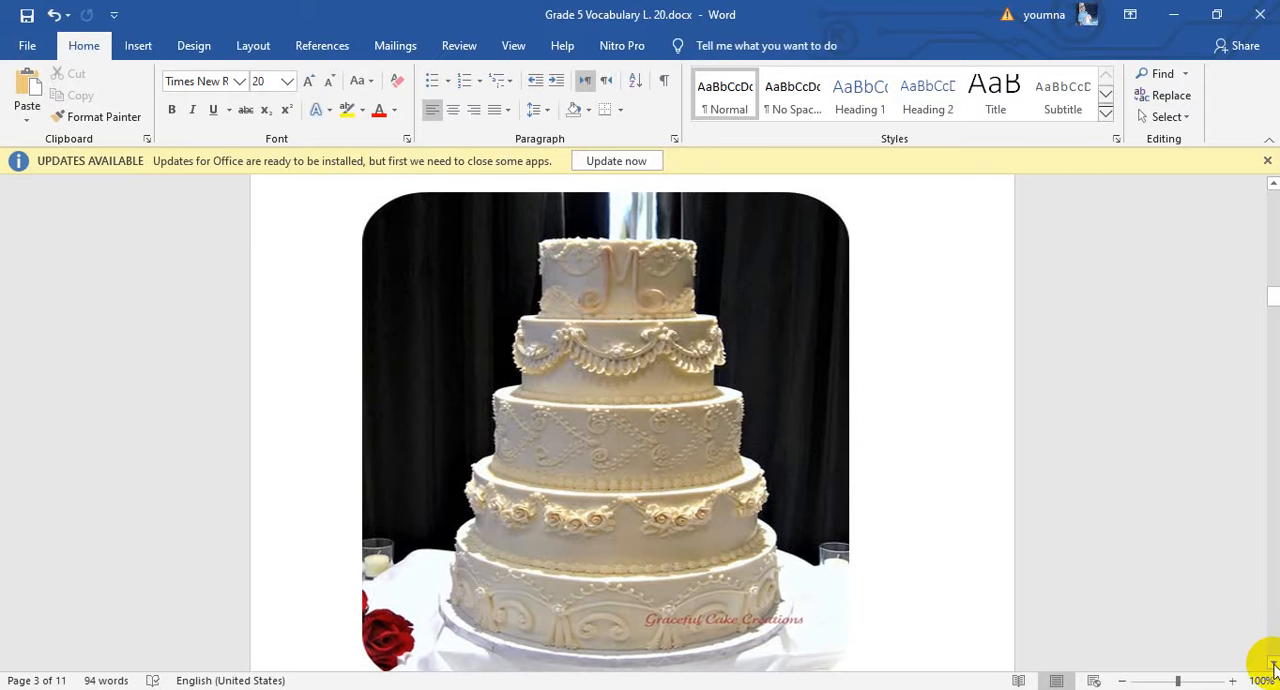
{"action": "scroll", "scroll_direction": "down", "scroll_amount": 3}
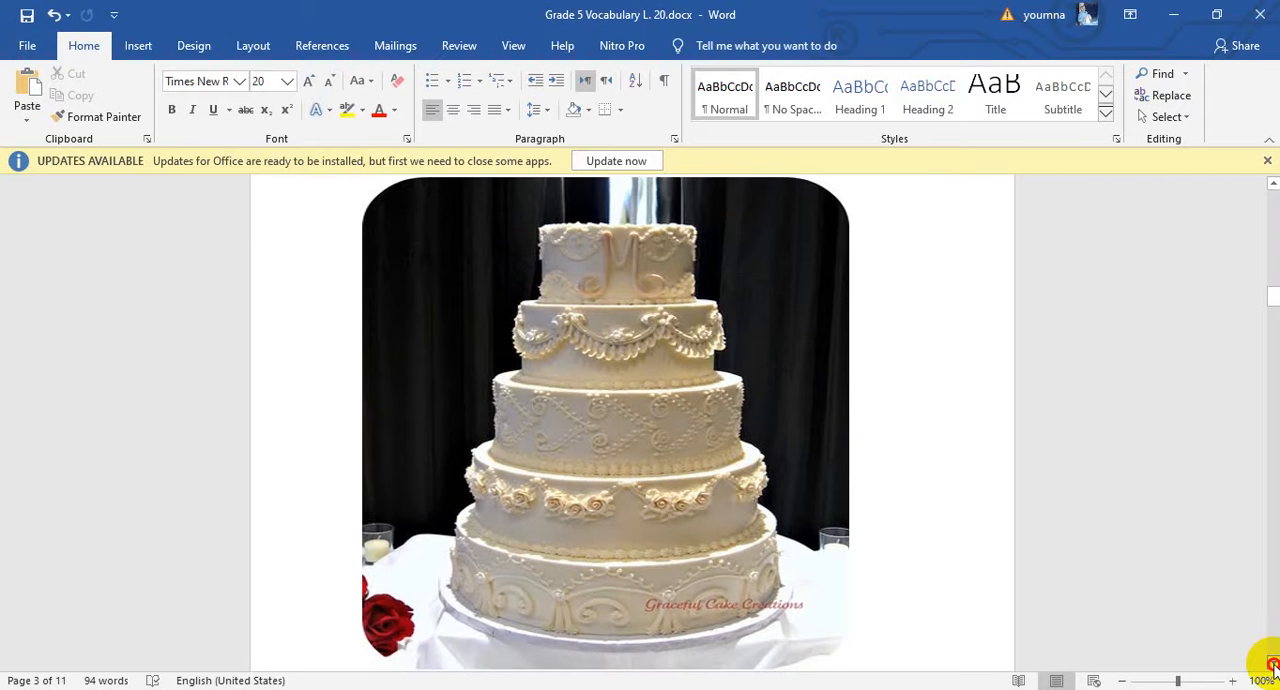
Scroll to page 4 showing "4- Savage: Wild; fierce." with the roaring lion picture.
{"action": "scroll", "scroll_direction": "down", "scroll_amount": 3}
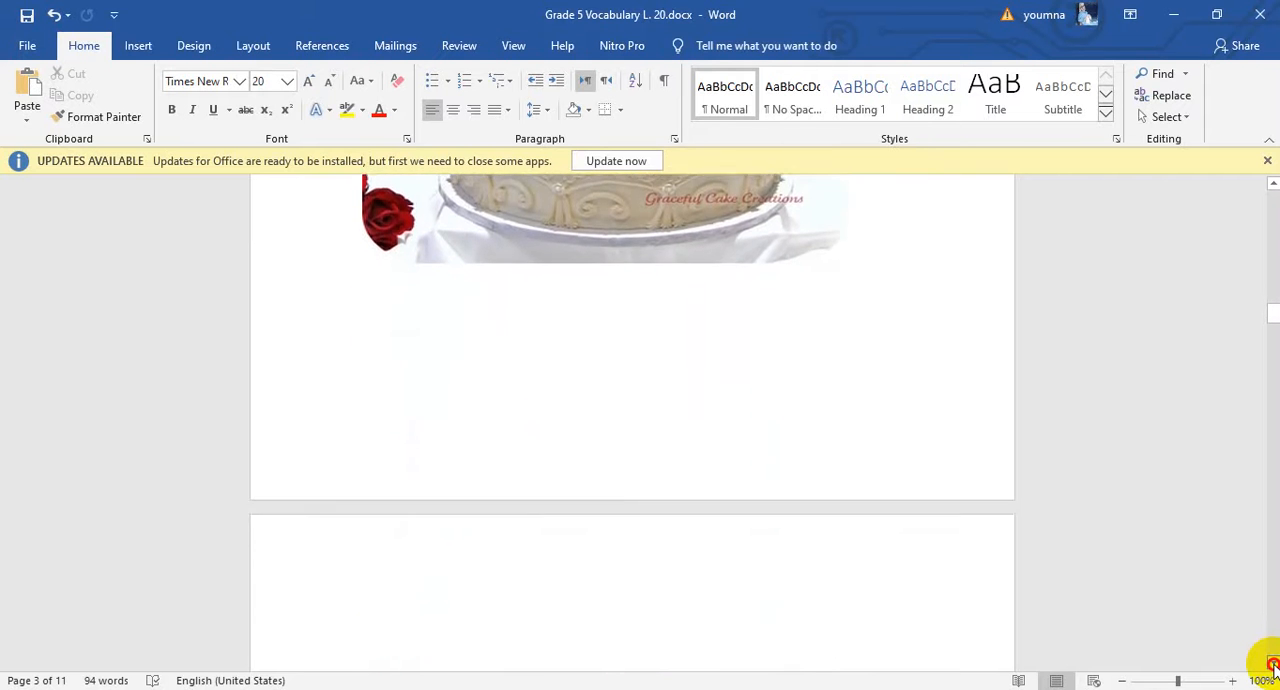
{"action": "scroll", "scroll_direction": "down", "scroll_amount": 3}
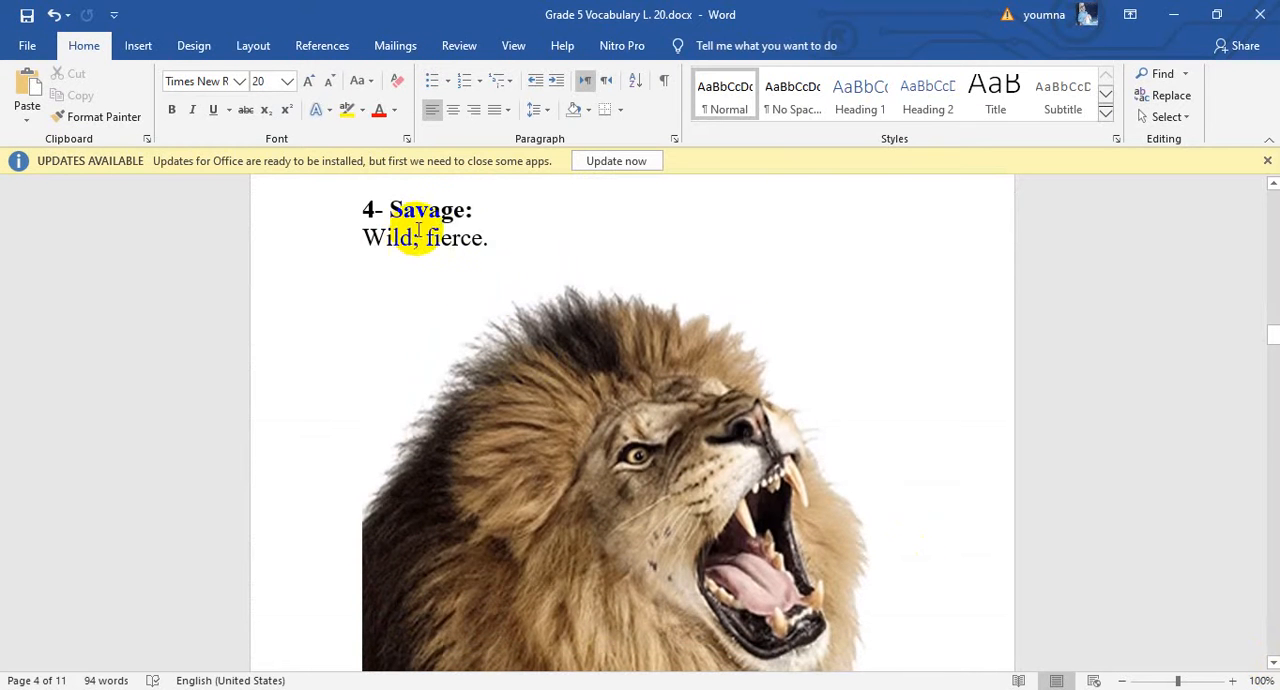
{"action": "mouse_move", "coordinate": [390, 278]}
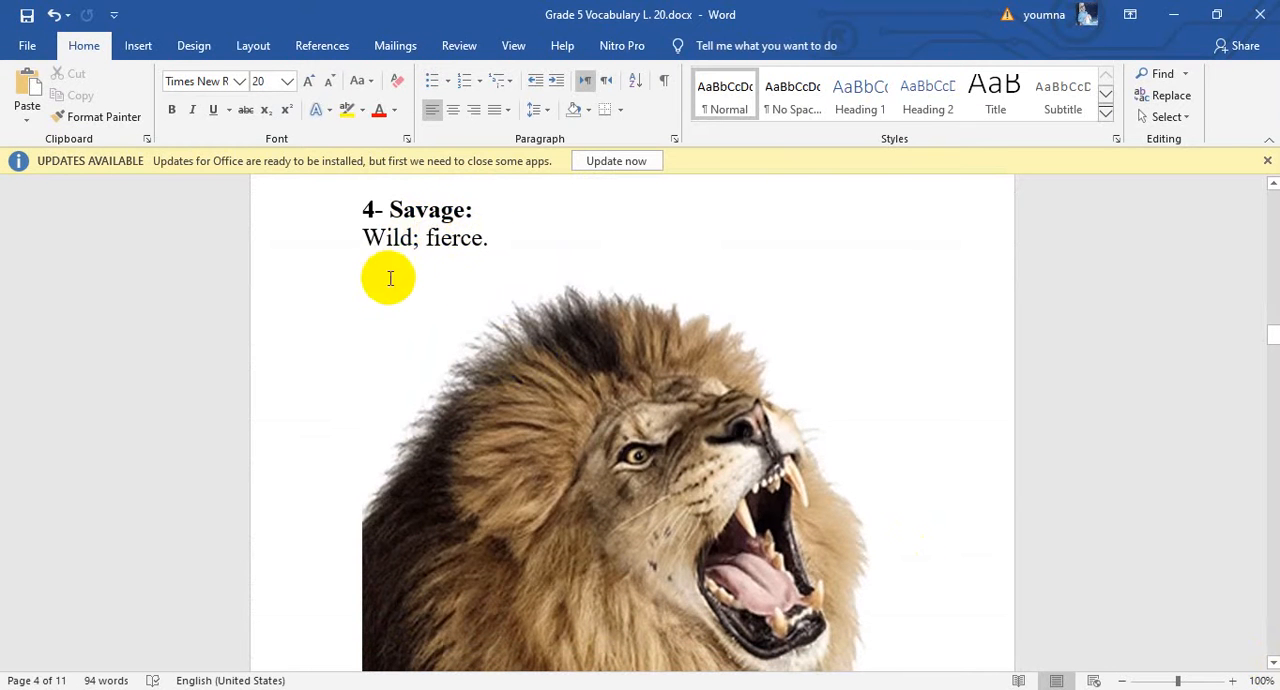
{"action": "mouse_move", "coordinate": [608, 384]}
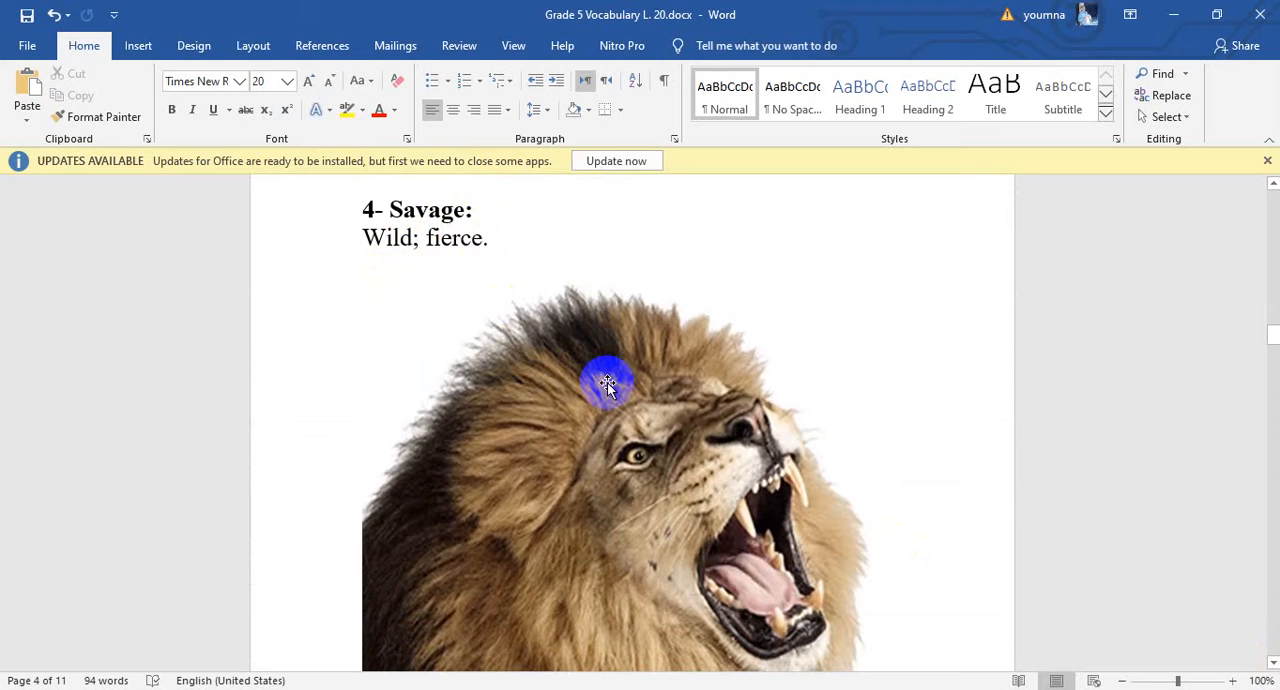
{"action": "mouse_move", "coordinate": [656, 460]}
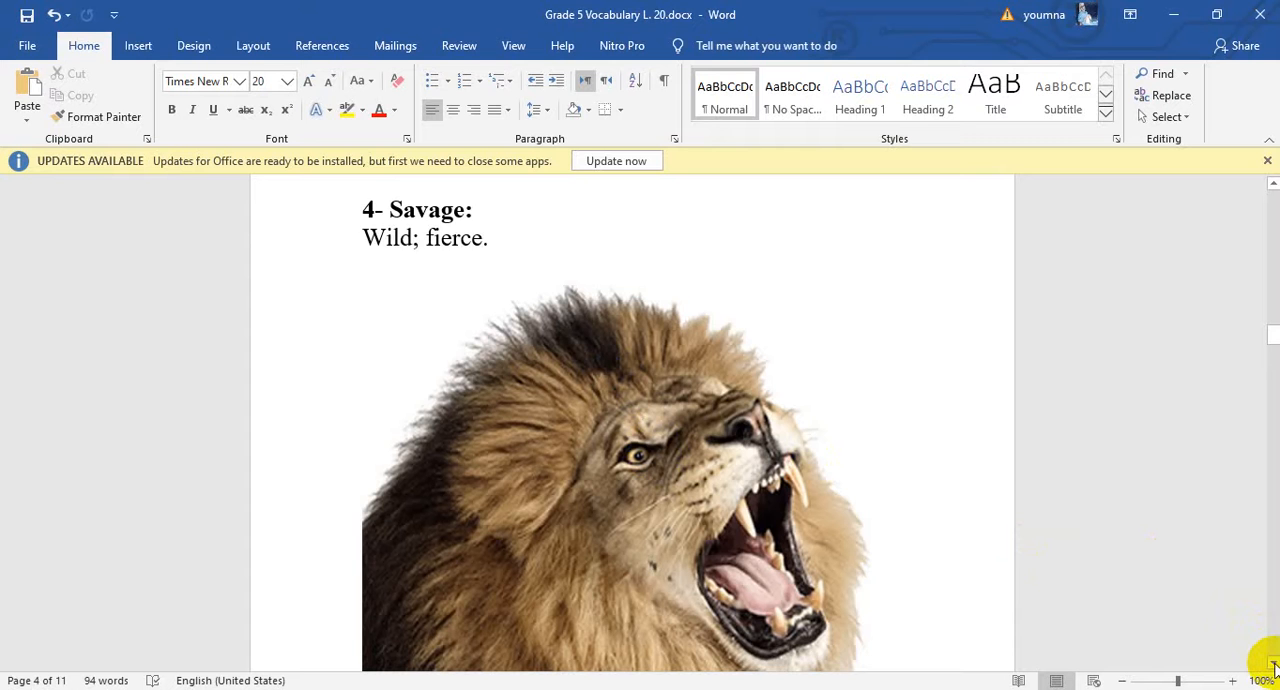
{"action": "scroll", "scroll_direction": "down", "scroll_amount": 3}
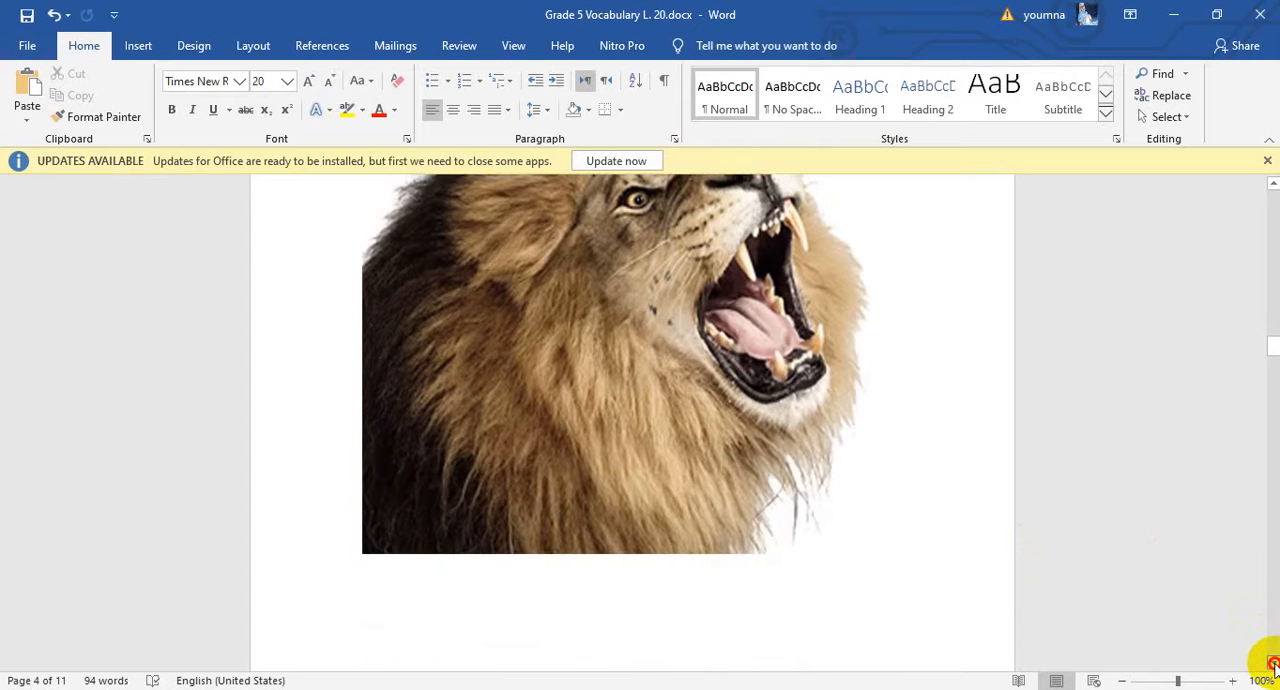
Scroll through pages 5 and 6 past Descended and Heave until the weightlifter cartoon moves off.
{"action": "scroll", "scroll_direction": "down", "scroll_amount": 3}
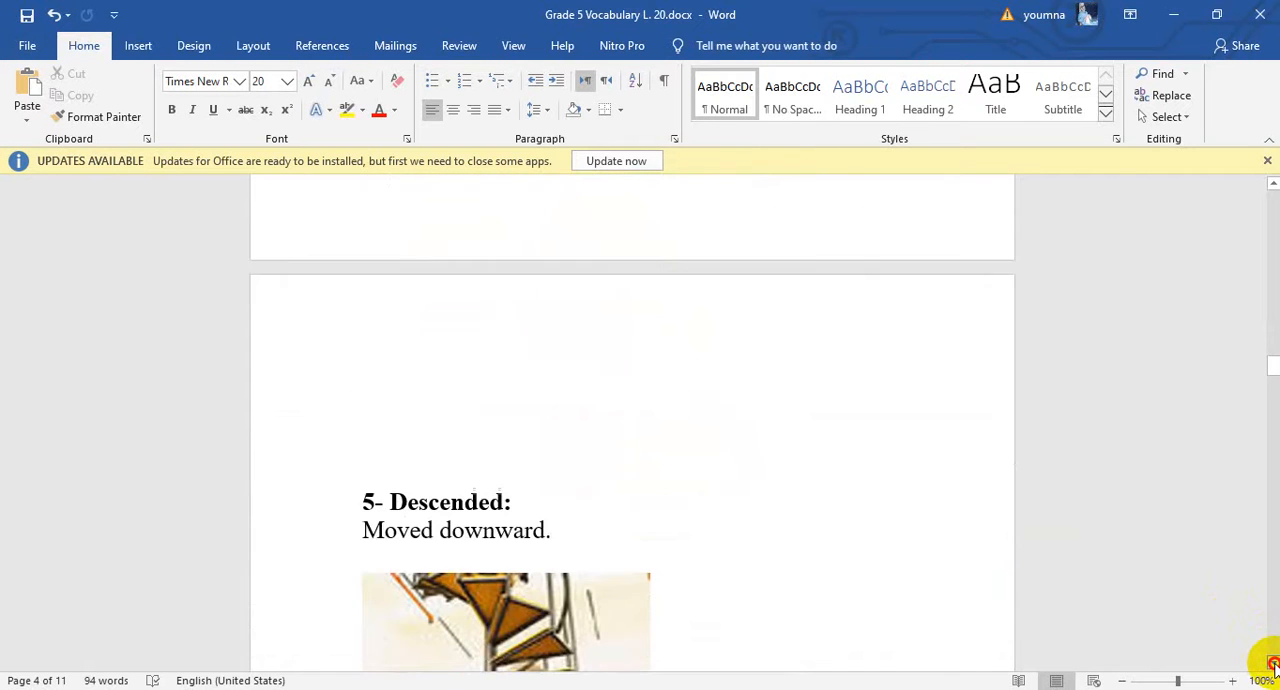
{"action": "scroll", "scroll_direction": "down", "scroll_amount": 3}
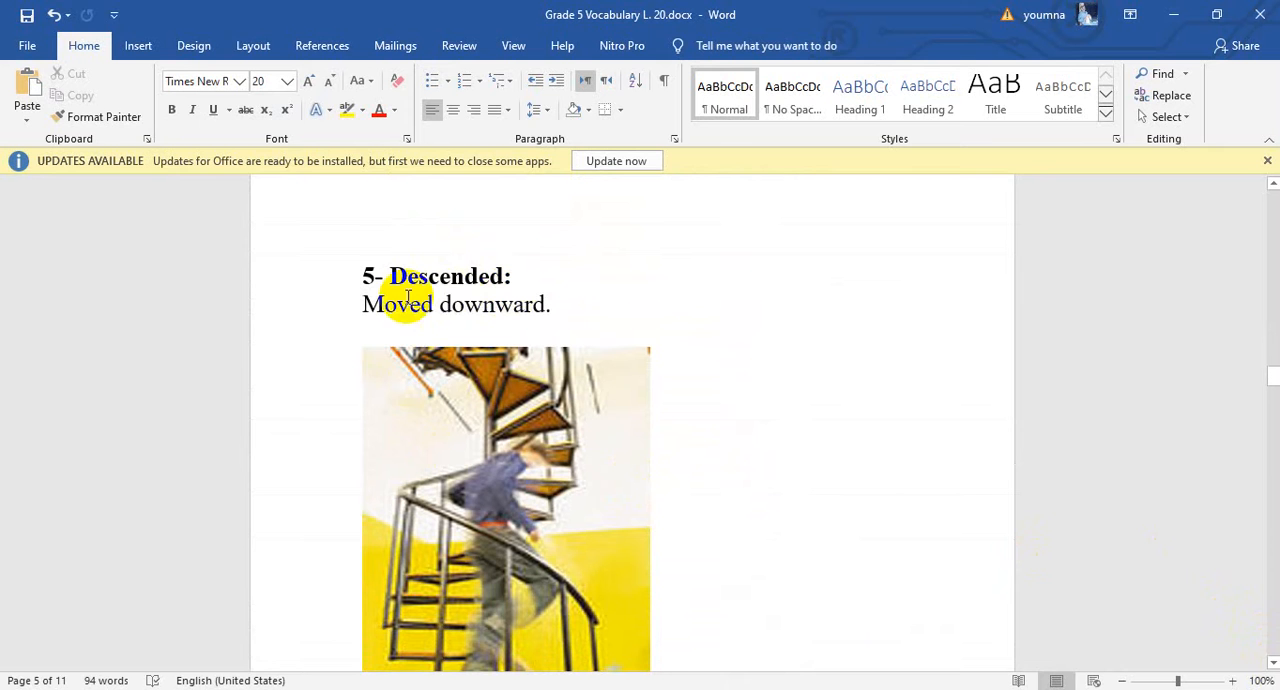
{"action": "mouse_move", "coordinate": [392, 322]}
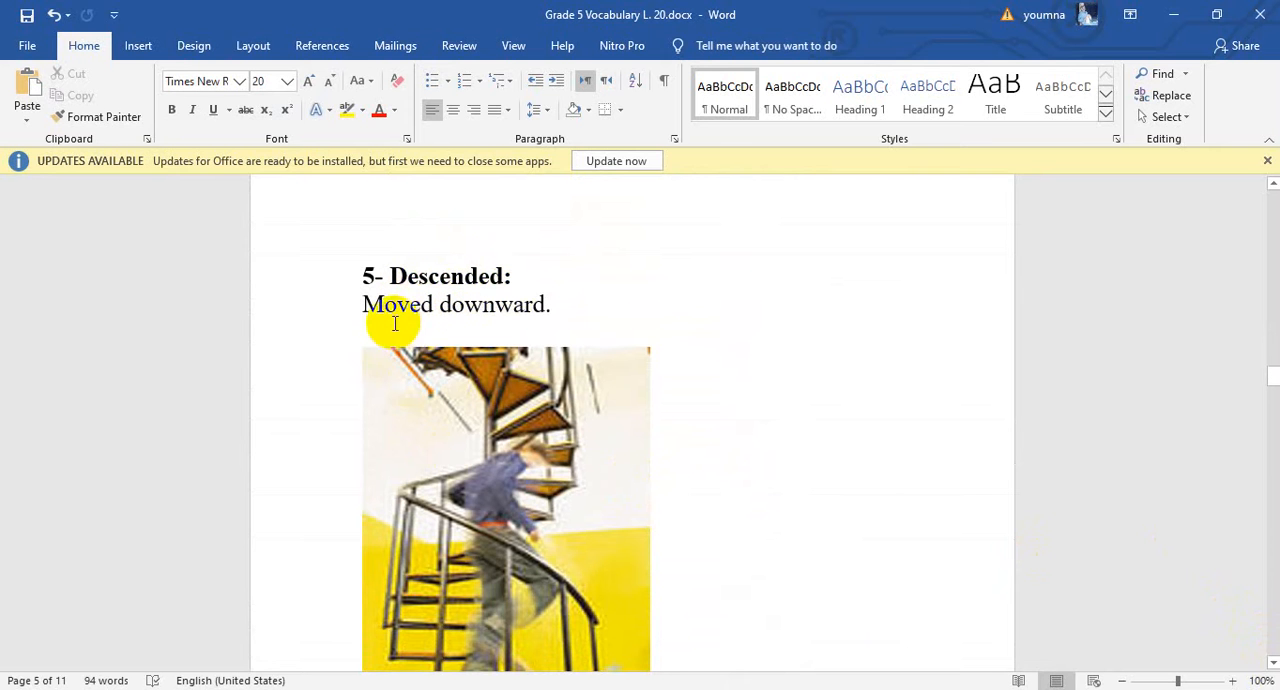
{"action": "mouse_move", "coordinate": [524, 324]}
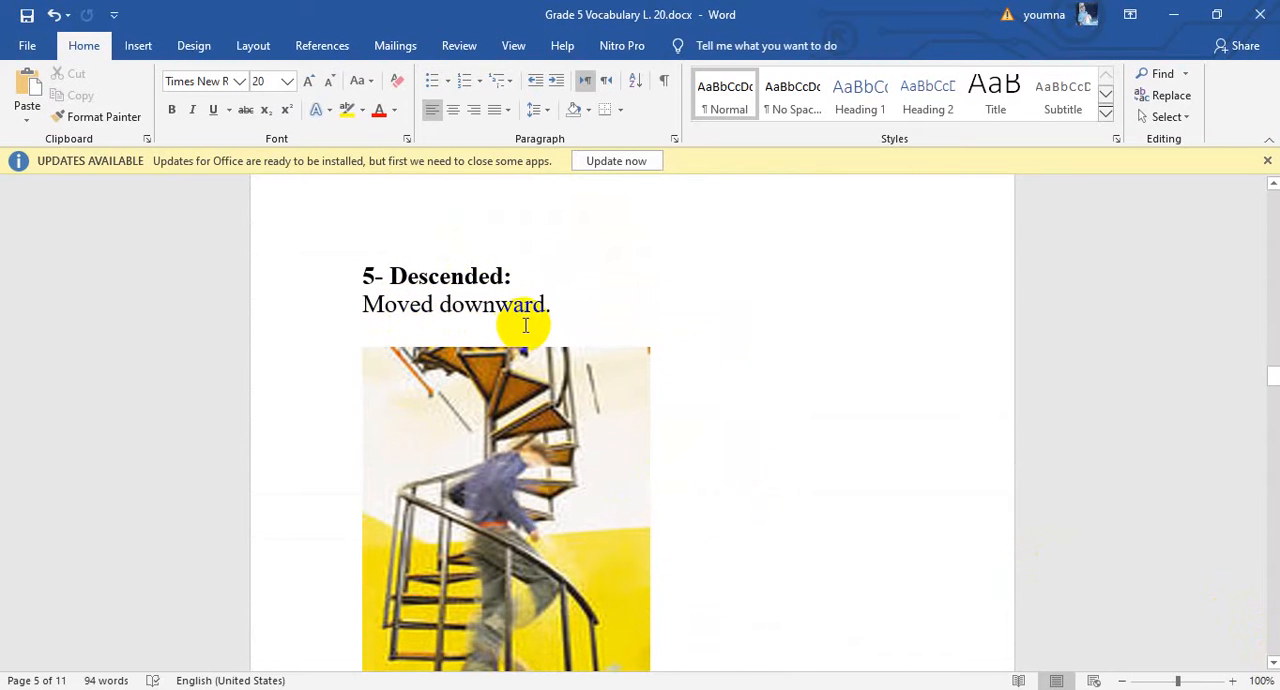
{"action": "mouse_move", "coordinate": [548, 524]}
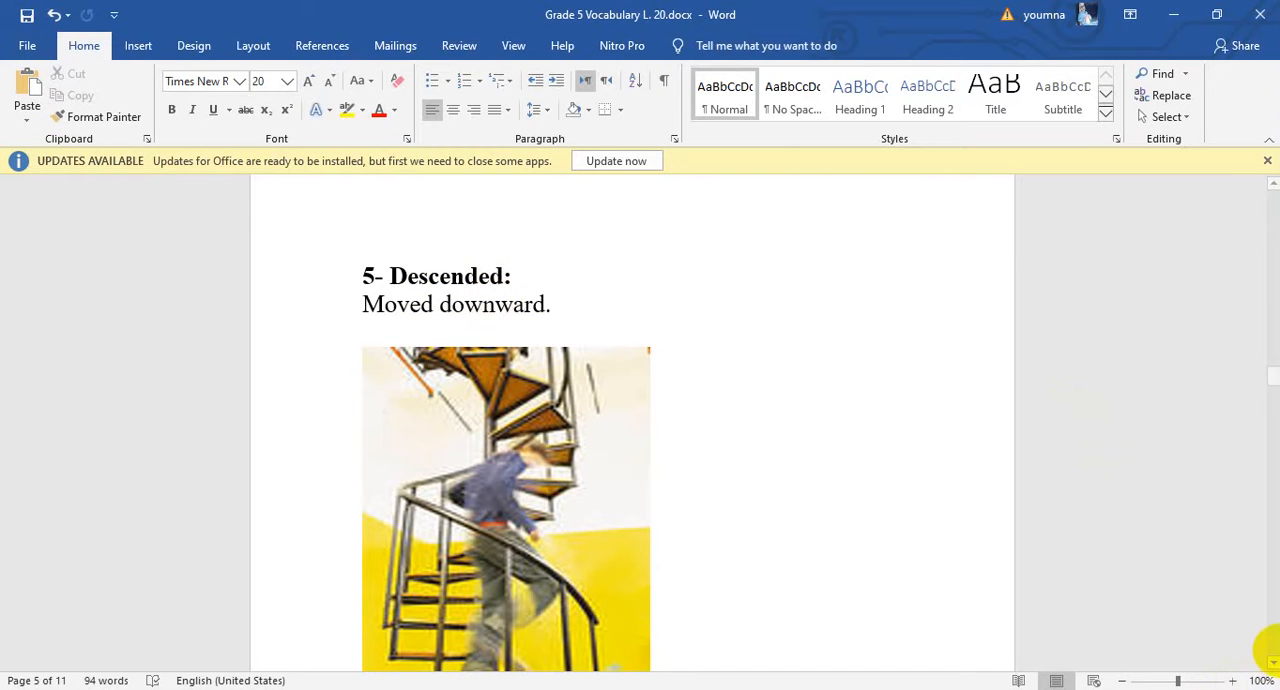
{"action": "scroll", "scroll_direction": "down", "scroll_amount": 3}
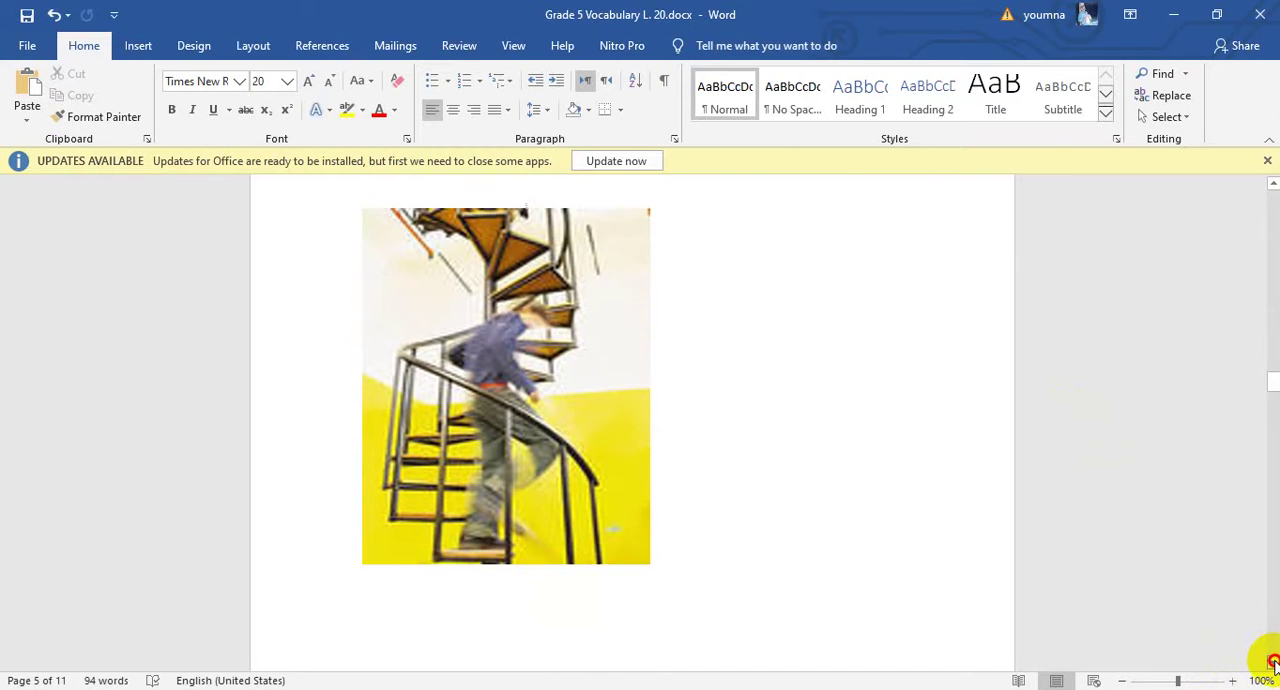
{"action": "scroll", "scroll_direction": "down", "scroll_amount": 3}
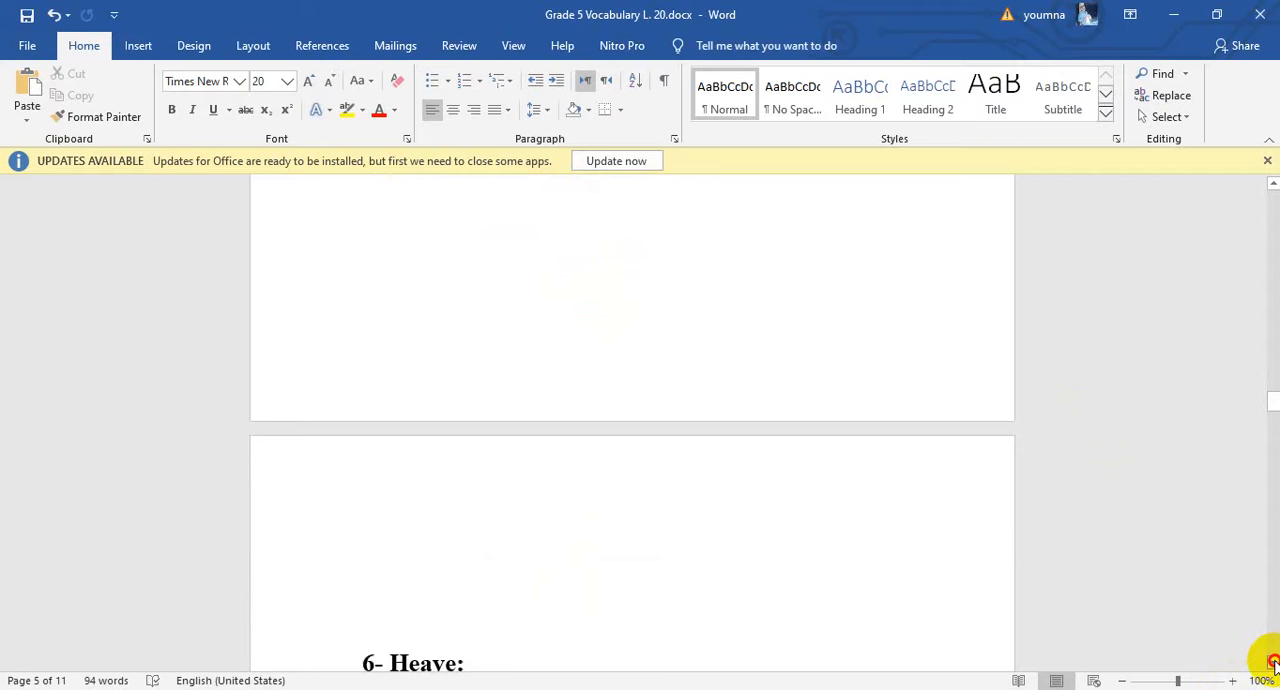
{"action": "scroll", "scroll_direction": "down", "scroll_amount": 3}
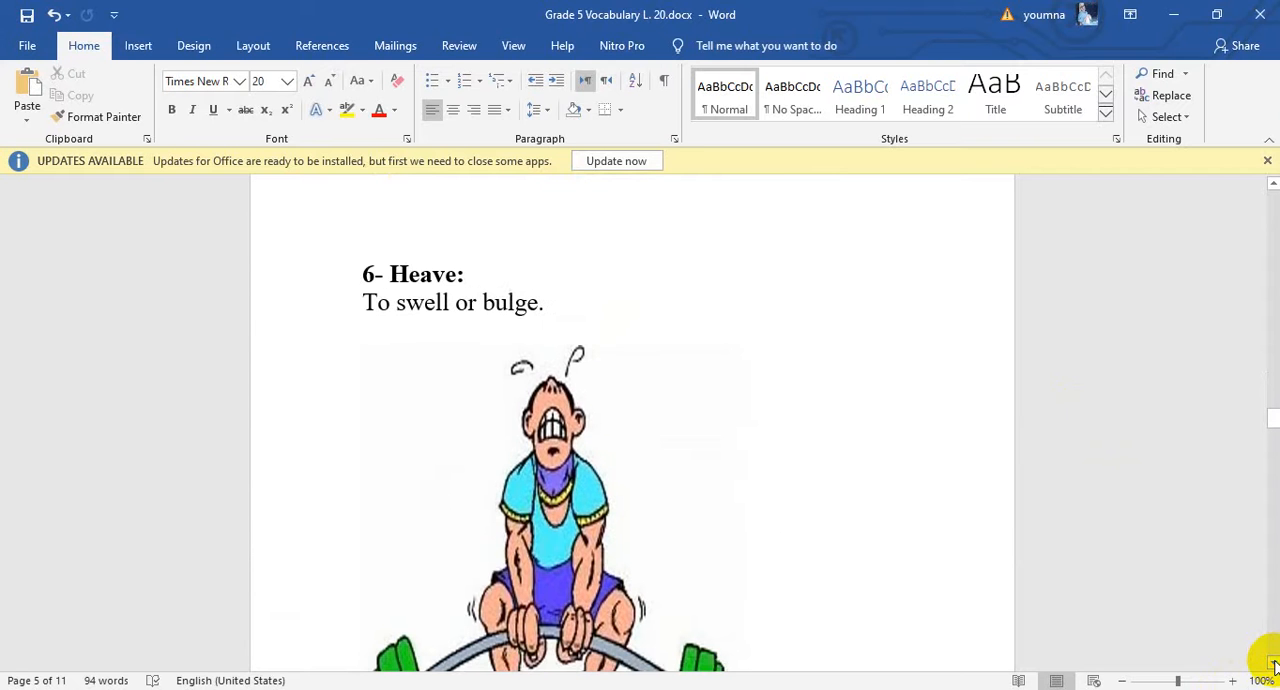
{"action": "scroll", "scroll_direction": "down", "scroll_amount": 3}
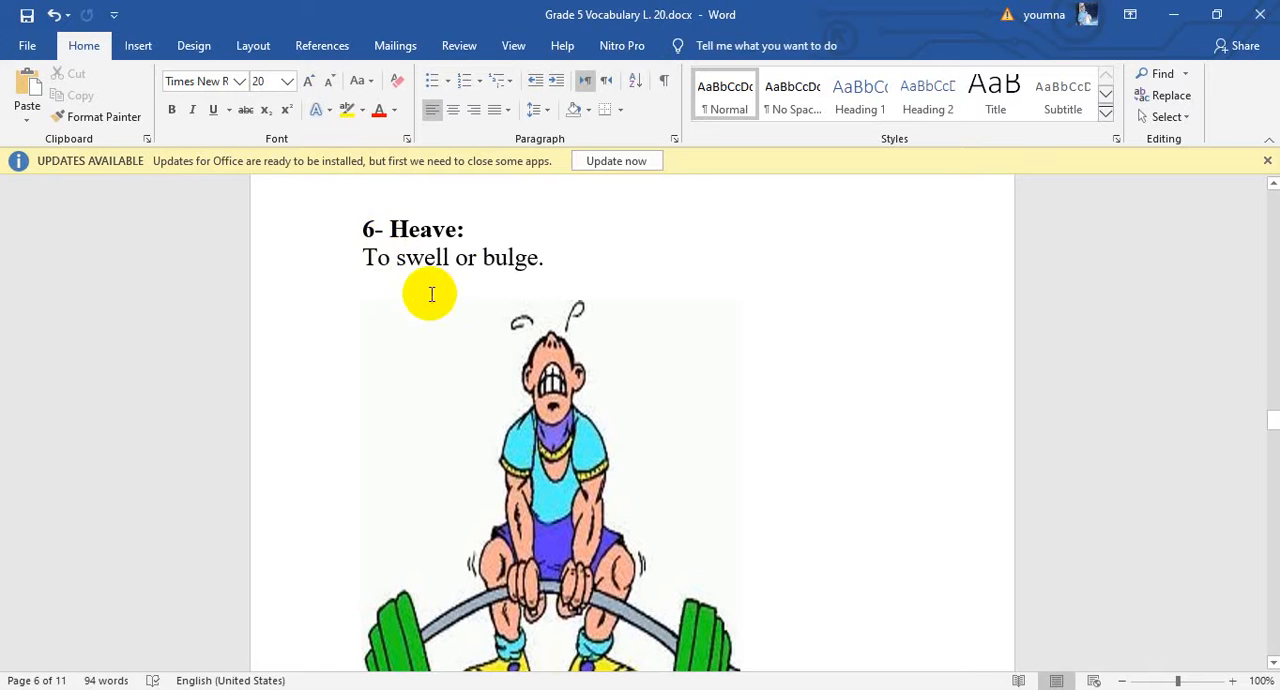
{"action": "mouse_move", "coordinate": [456, 282]}
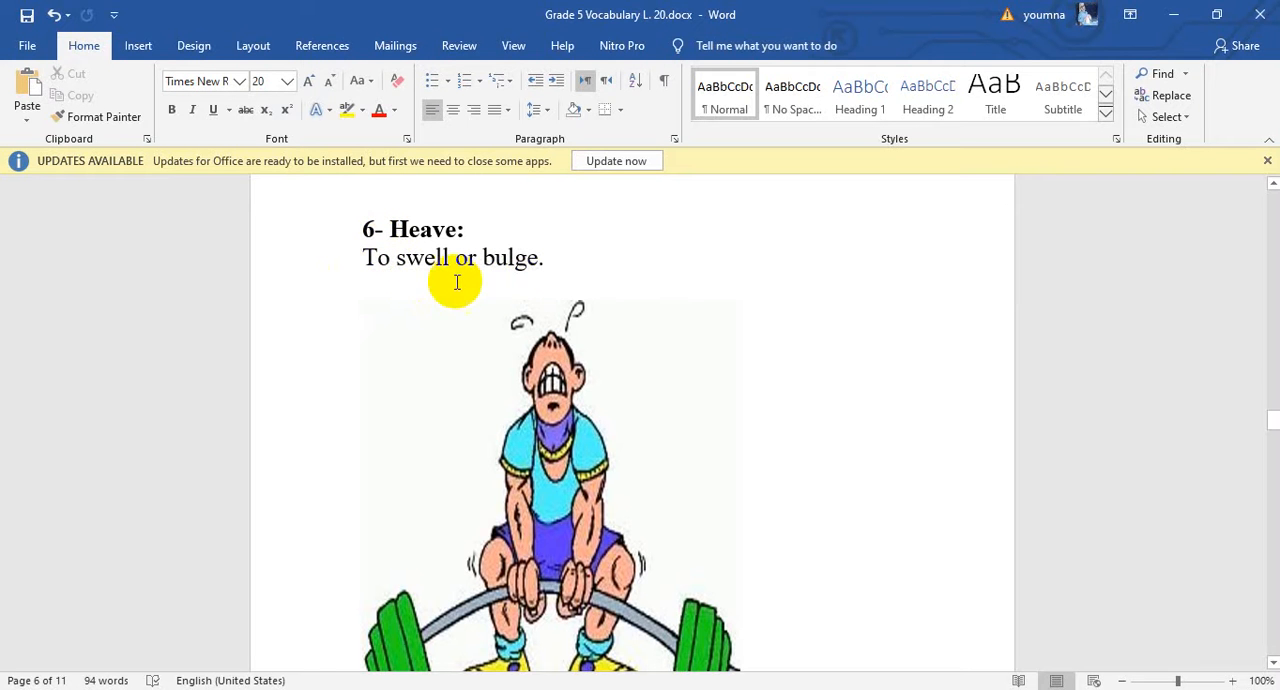
{"action": "mouse_move", "coordinate": [536, 448]}
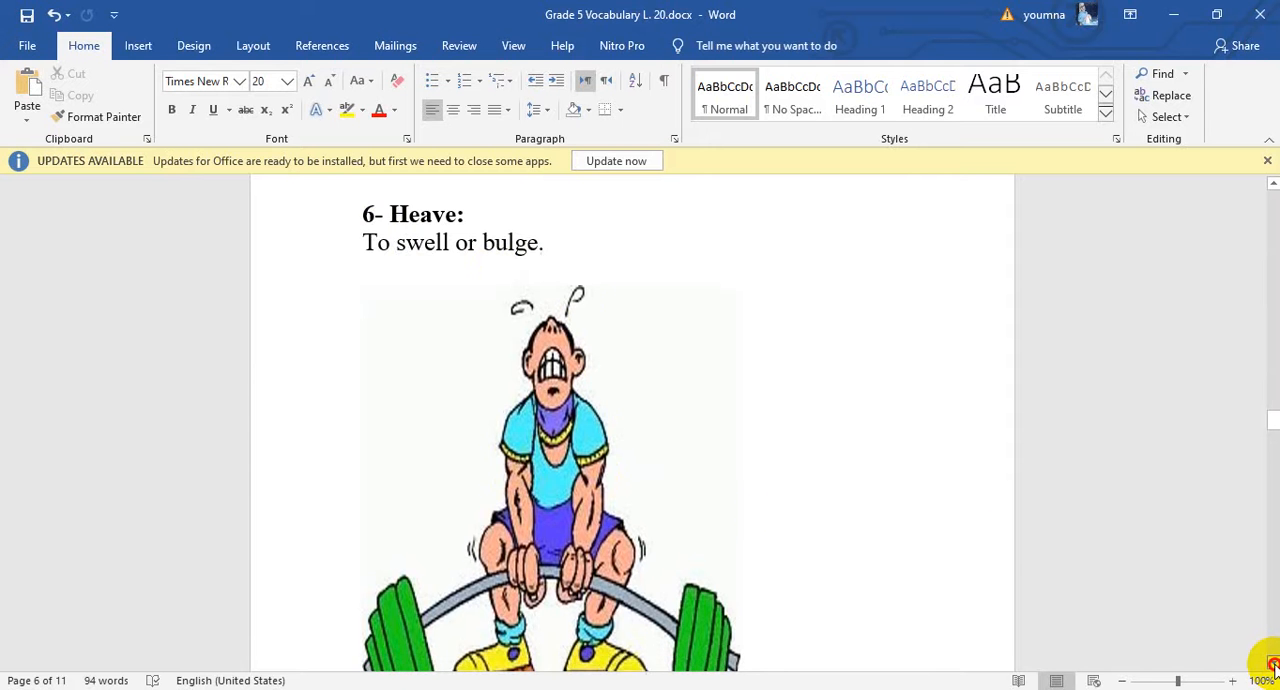
{"action": "scroll", "scroll_direction": "down", "scroll_amount": 3}
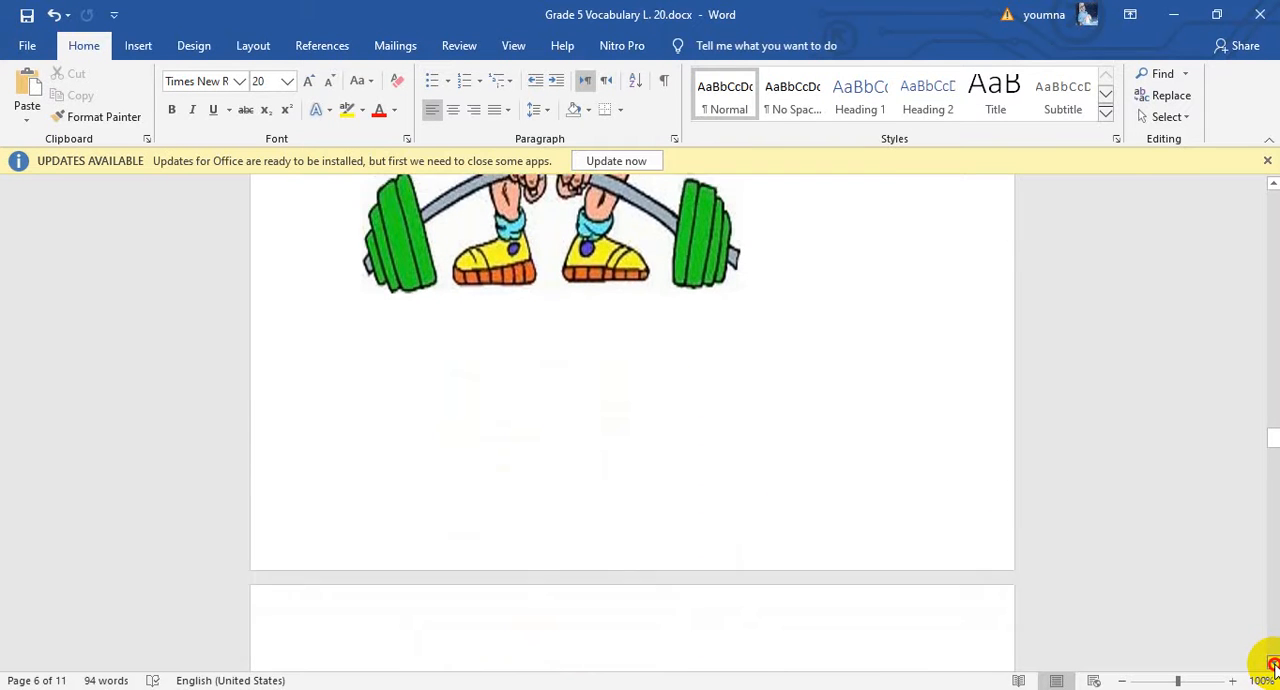
Scroll to page 7 showing "7- Diminishing: Lessening; growing smaller." with the road photo.
{"action": "scroll", "scroll_direction": "down", "scroll_amount": 3}
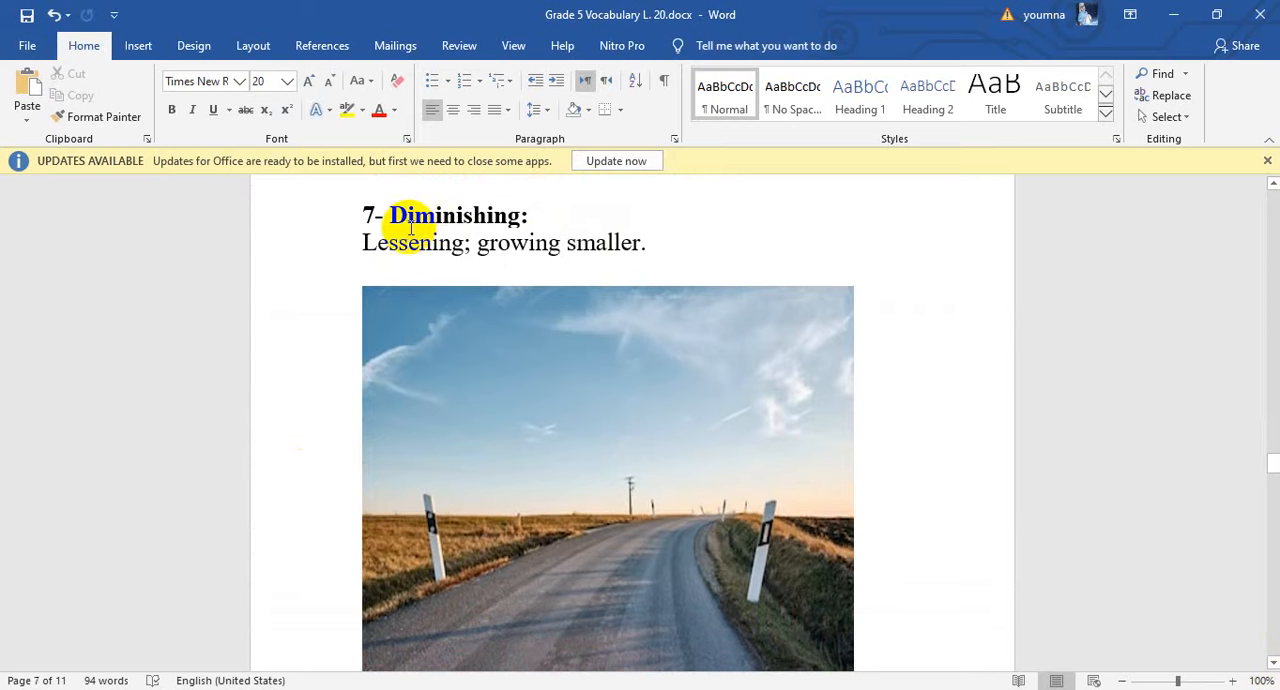
{"action": "mouse_move", "coordinate": [520, 224]}
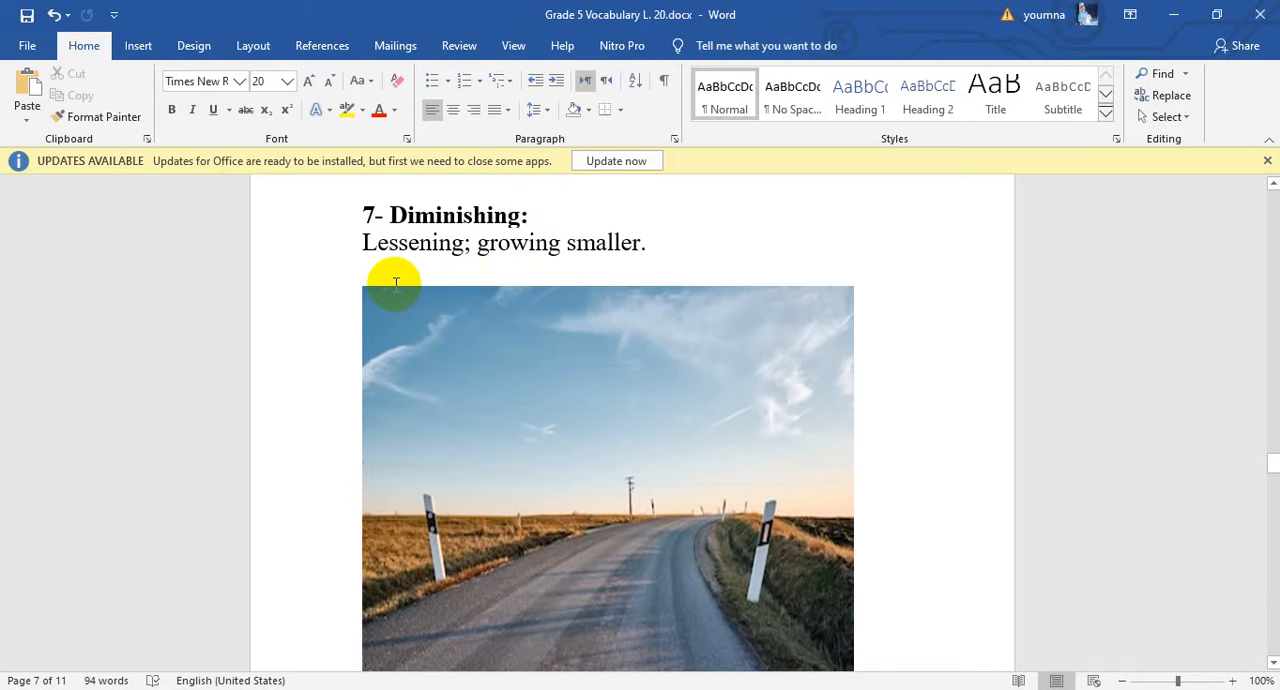
{"action": "mouse_move", "coordinate": [368, 272]}
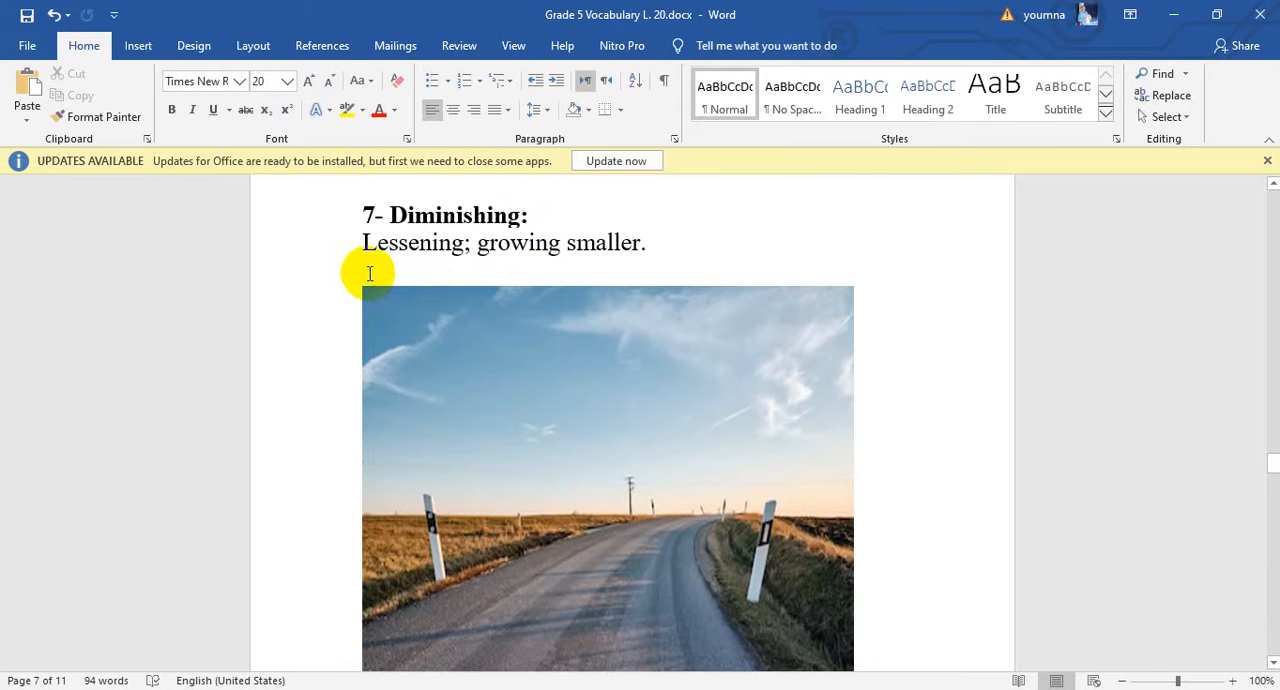
{"action": "mouse_move", "coordinate": [430, 264]}
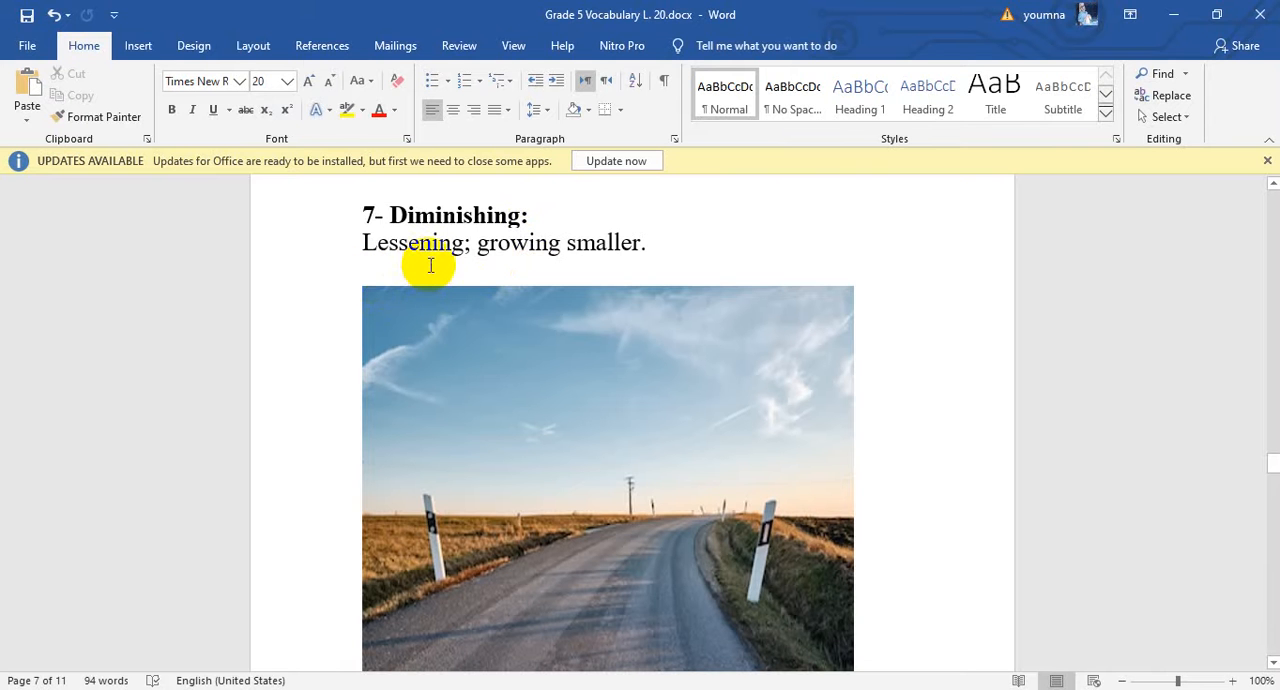
{"action": "mouse_move", "coordinate": [556, 270]}
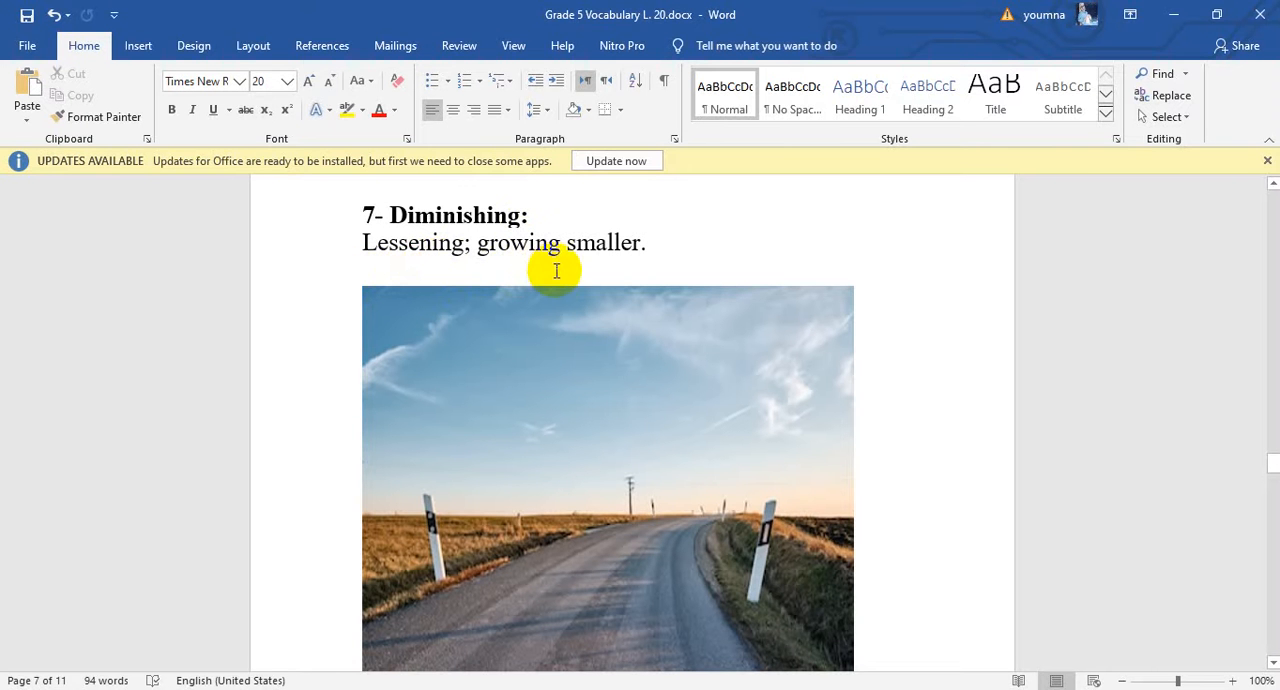
{"action": "mouse_move", "coordinate": [588, 584]}
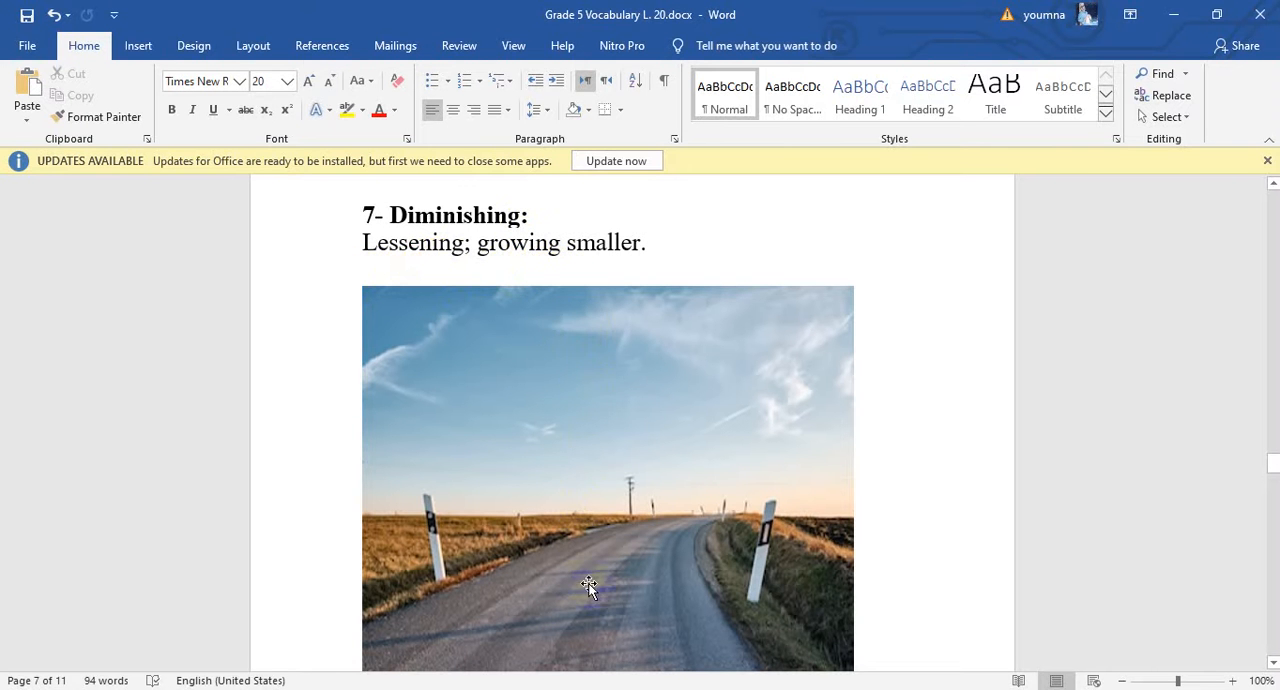
{"action": "mouse_move", "coordinate": [630, 640]}
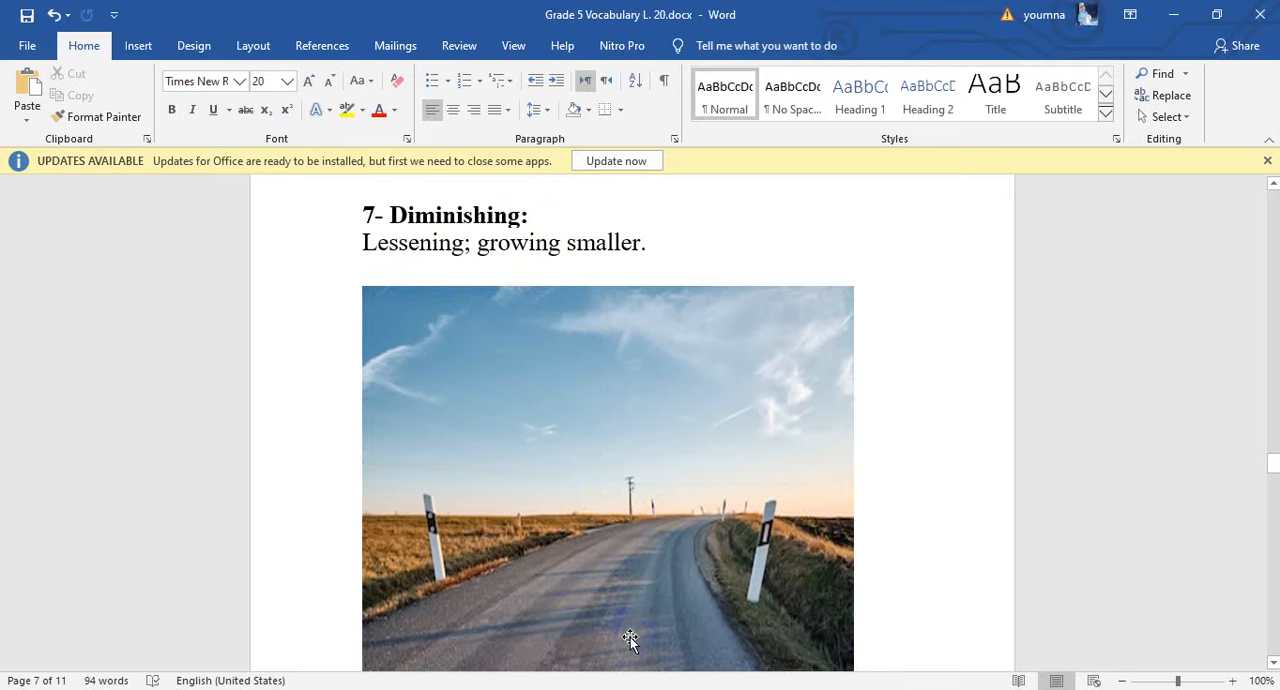
Scroll to page 8 showing "8- Rhythmic: Having a patterned beat." with the gymnasts photo.
{"action": "scroll", "scroll_direction": "up", "scroll_amount": 3}
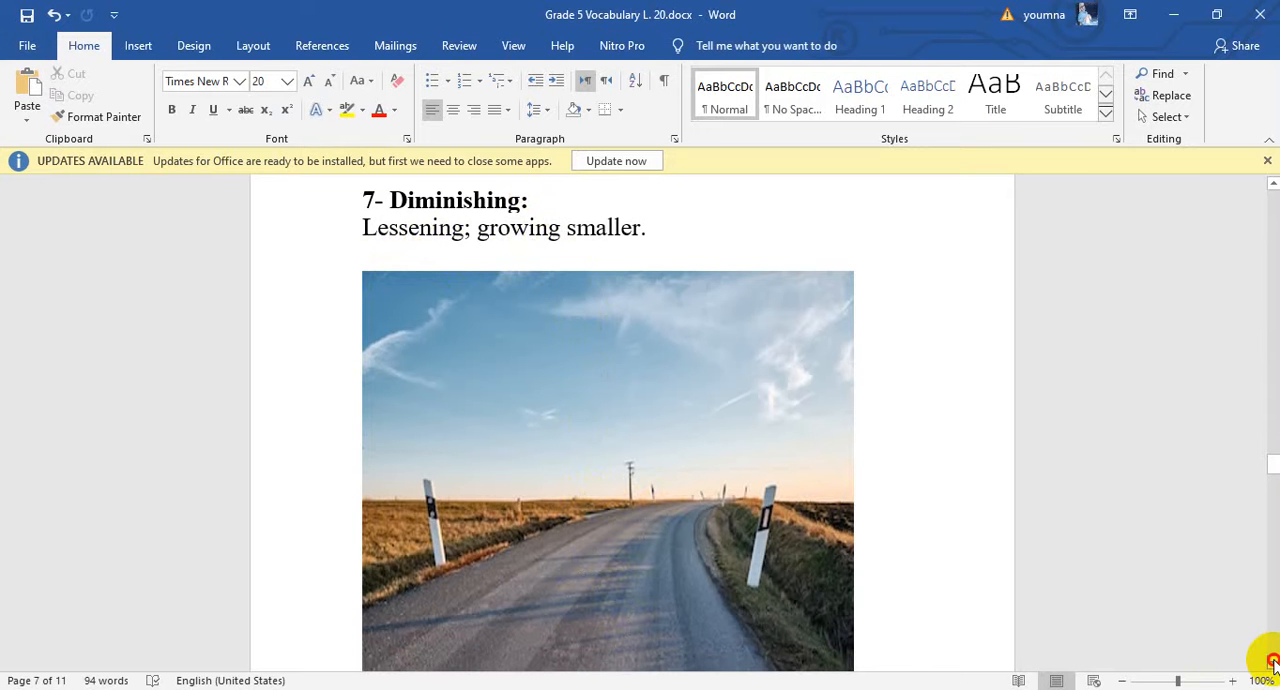
{"action": "scroll", "scroll_direction": "down", "scroll_amount": 3}
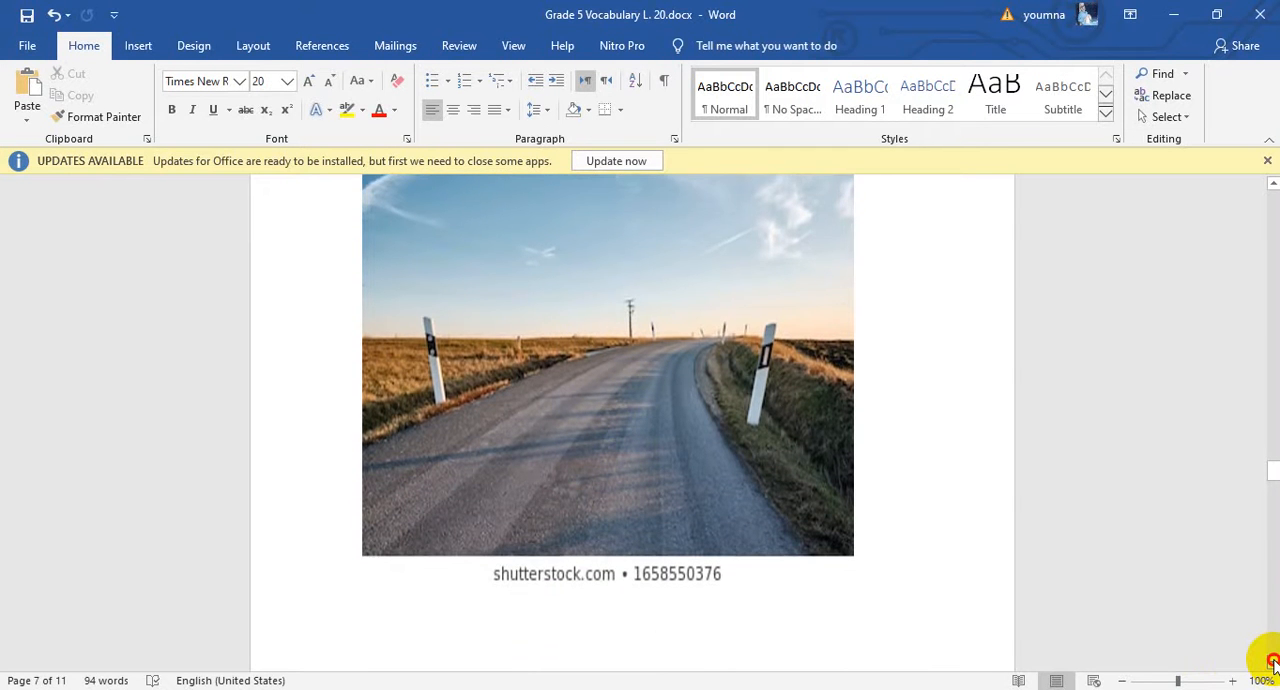
{"action": "scroll", "scroll_direction": "down", "scroll_amount": 3}
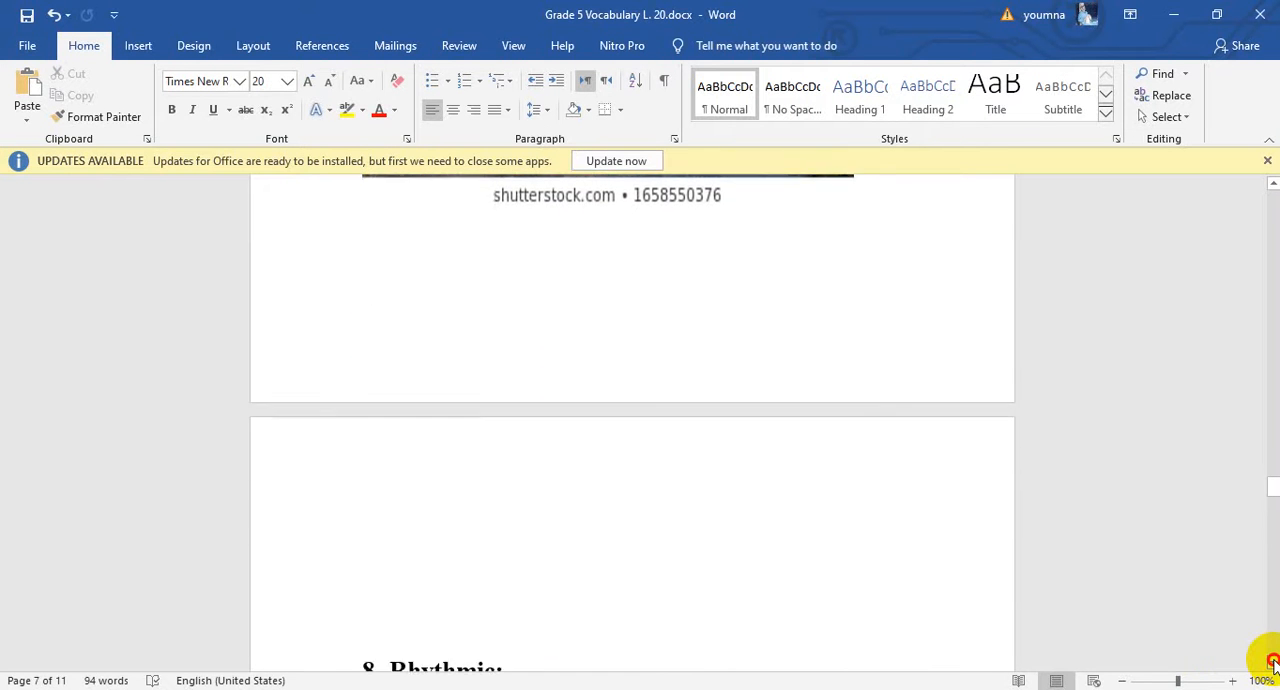
{"action": "scroll", "scroll_direction": "down", "scroll_amount": 3}
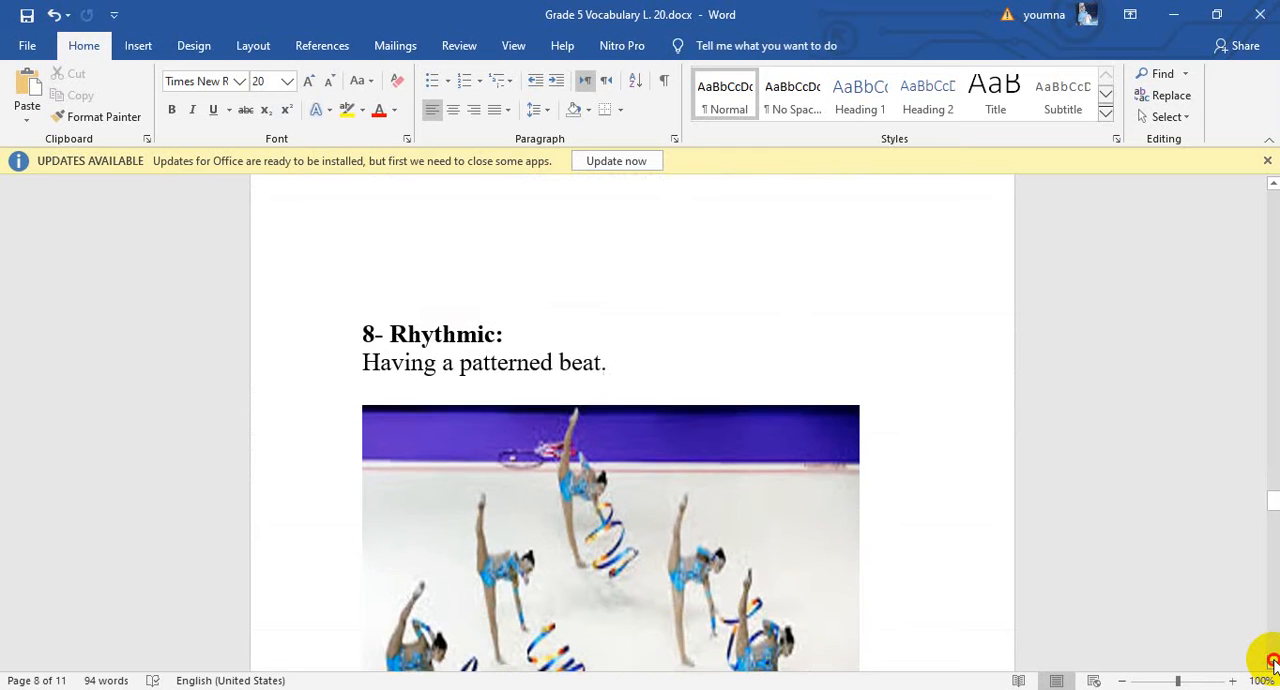
{"action": "scroll", "scroll_direction": "up", "scroll_amount": 3}
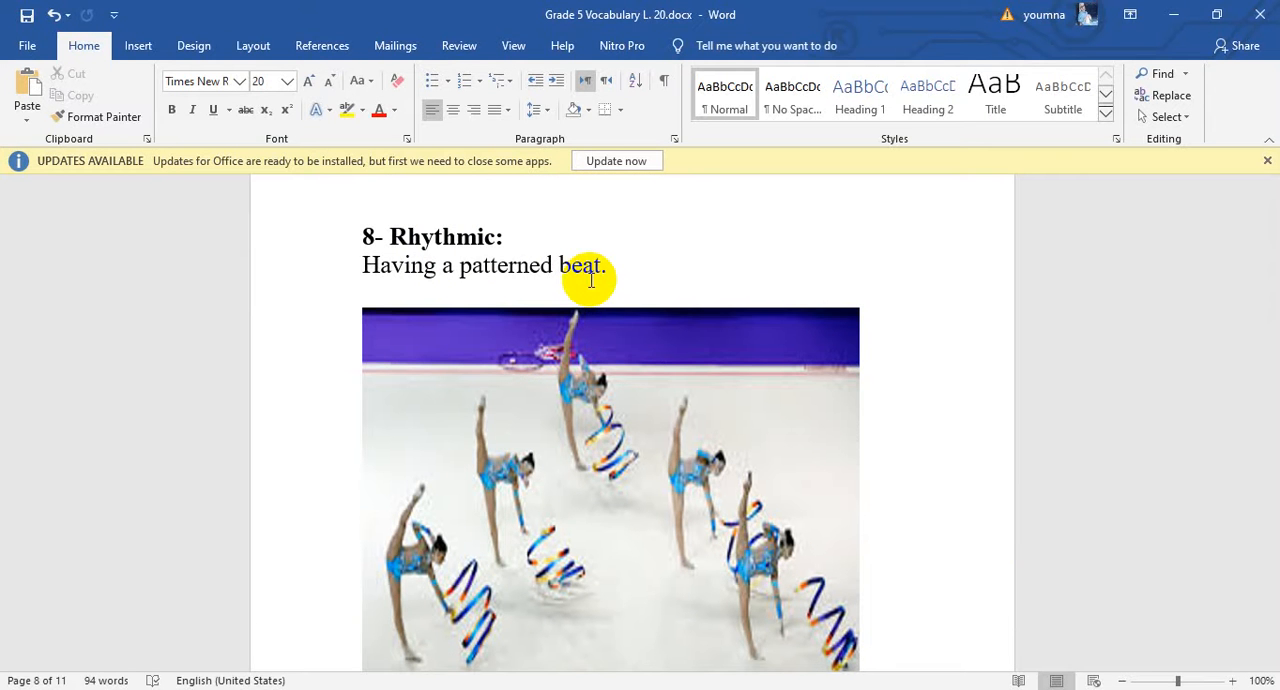
{"action": "mouse_move", "coordinate": [690, 524]}
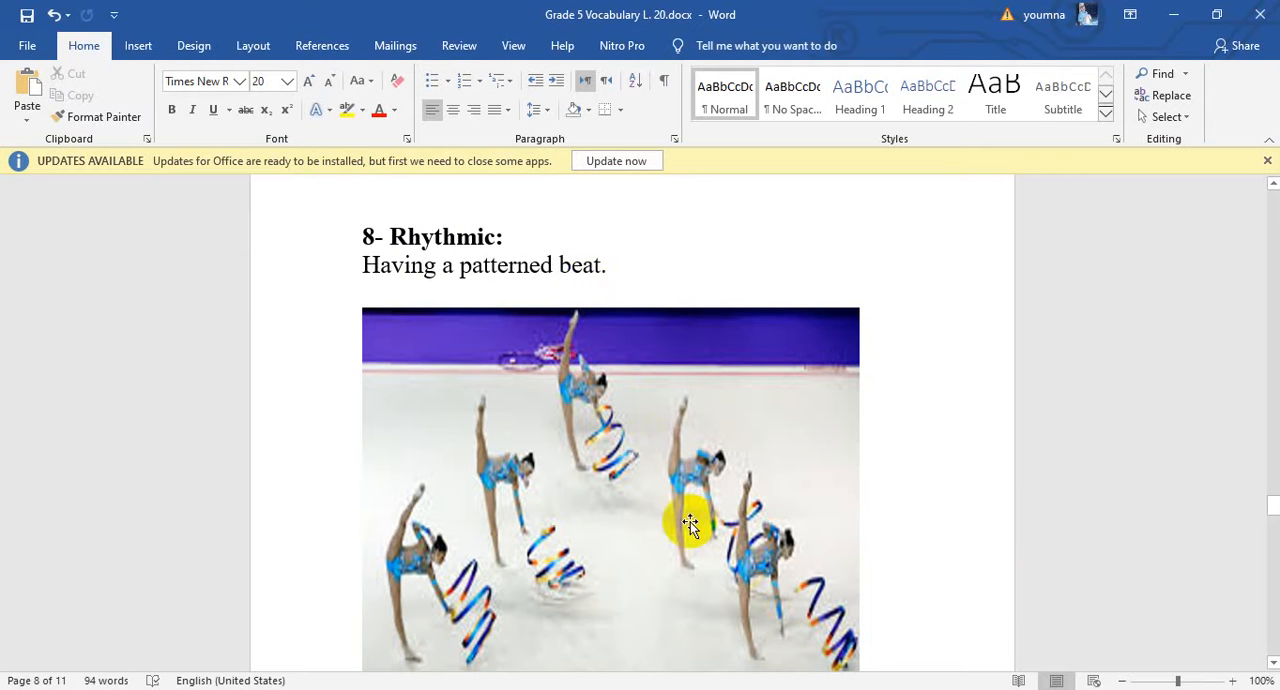
{"action": "mouse_move", "coordinate": [684, 528]}
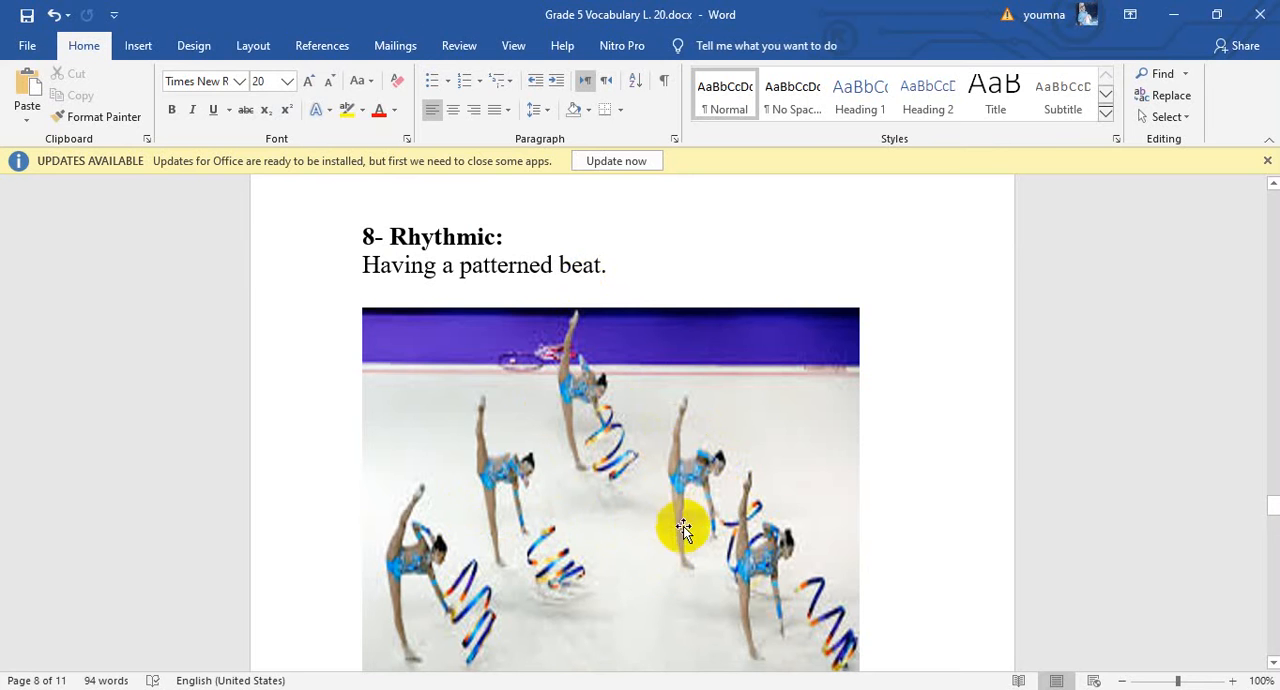
{"action": "mouse_move", "coordinate": [590, 552]}
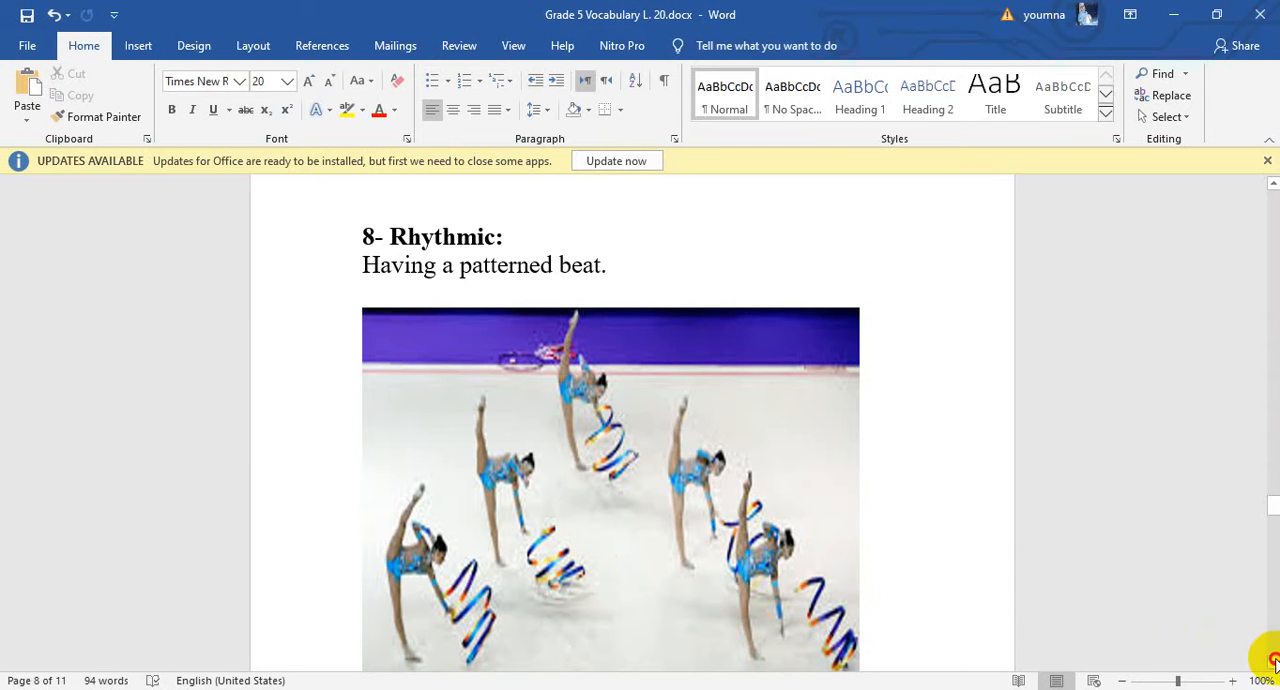
Scroll to page 9 showing "9- Marveling: Admiring with wonder." with the snow cartoon.
{"action": "scroll", "scroll_direction": "down", "scroll_amount": 3}
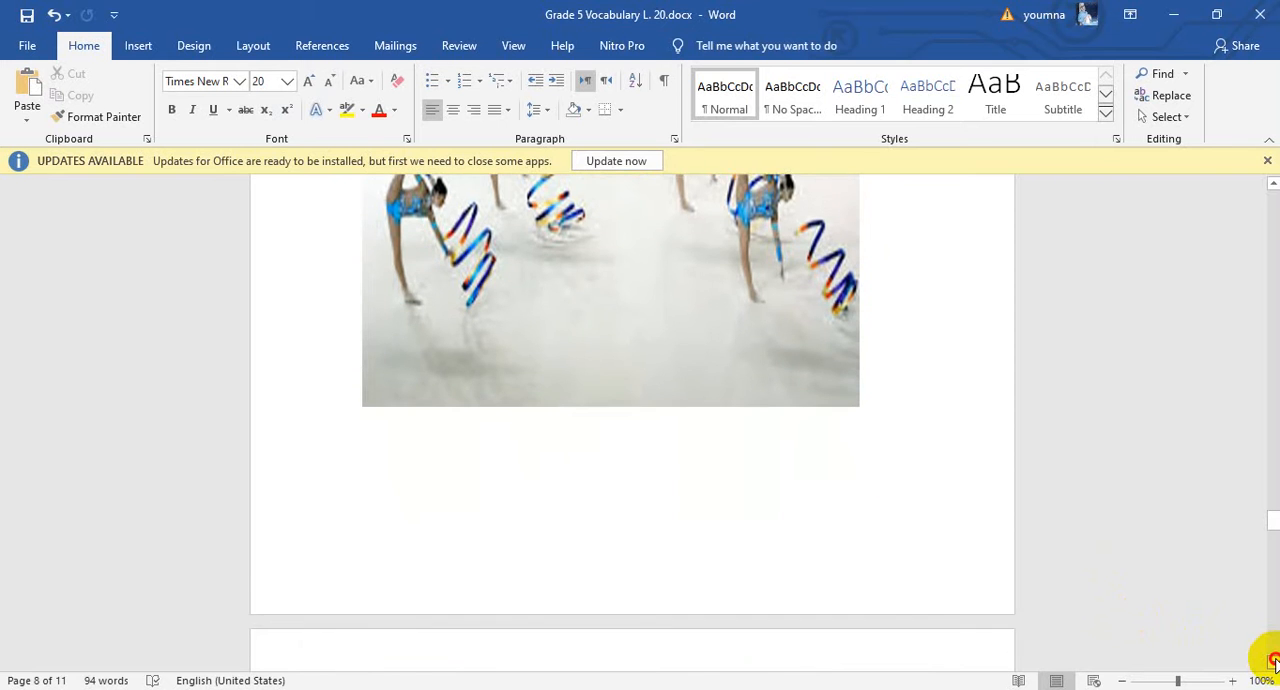
{"action": "scroll", "scroll_direction": "down", "scroll_amount": 3}
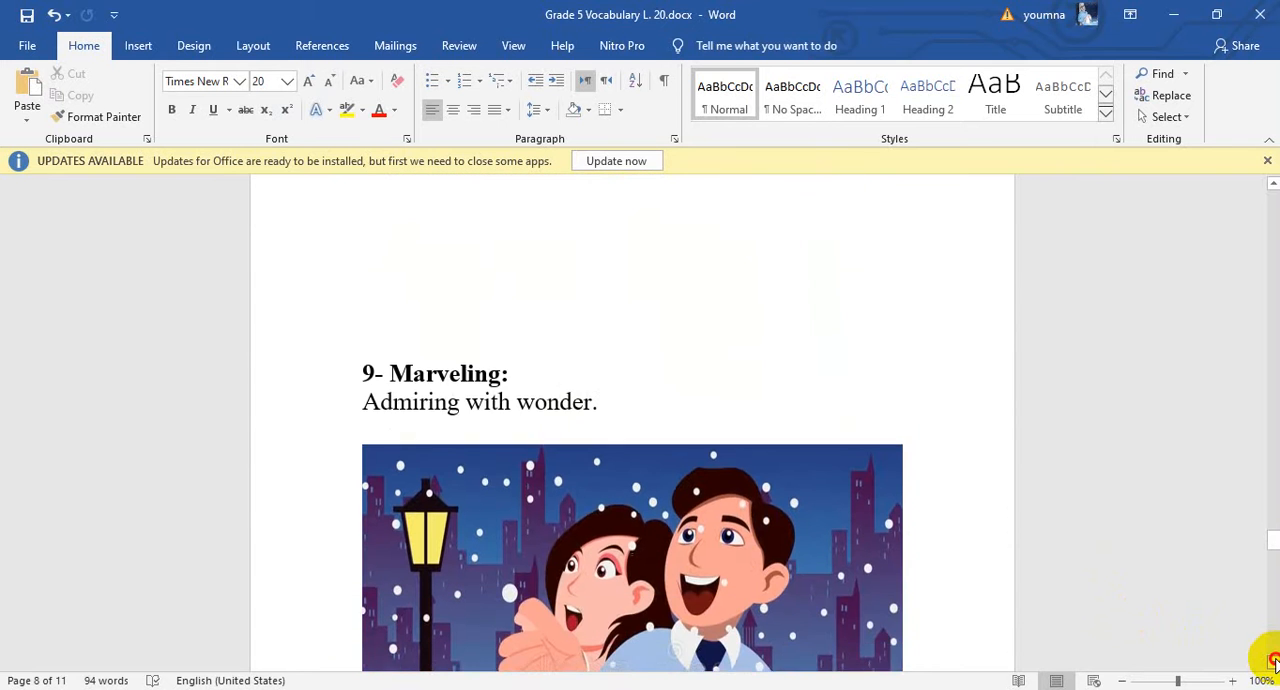
{"action": "scroll", "scroll_direction": "down", "scroll_amount": 3}
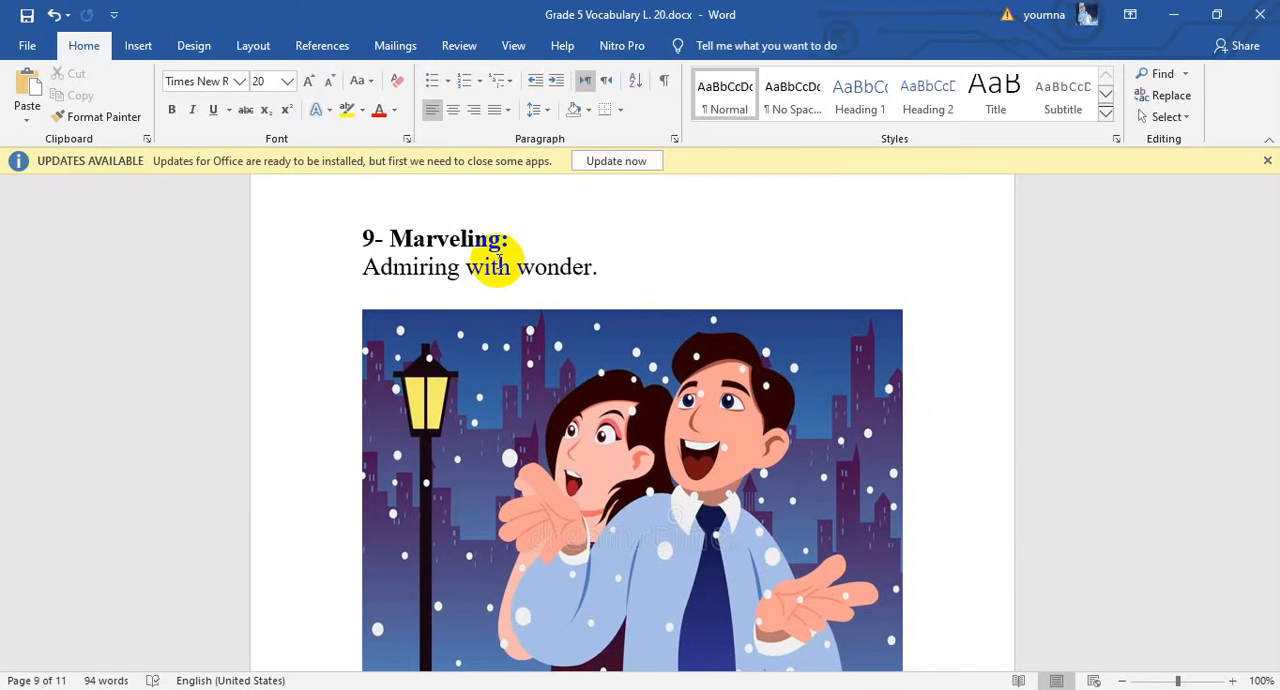
{"action": "mouse_move", "coordinate": [492, 284]}
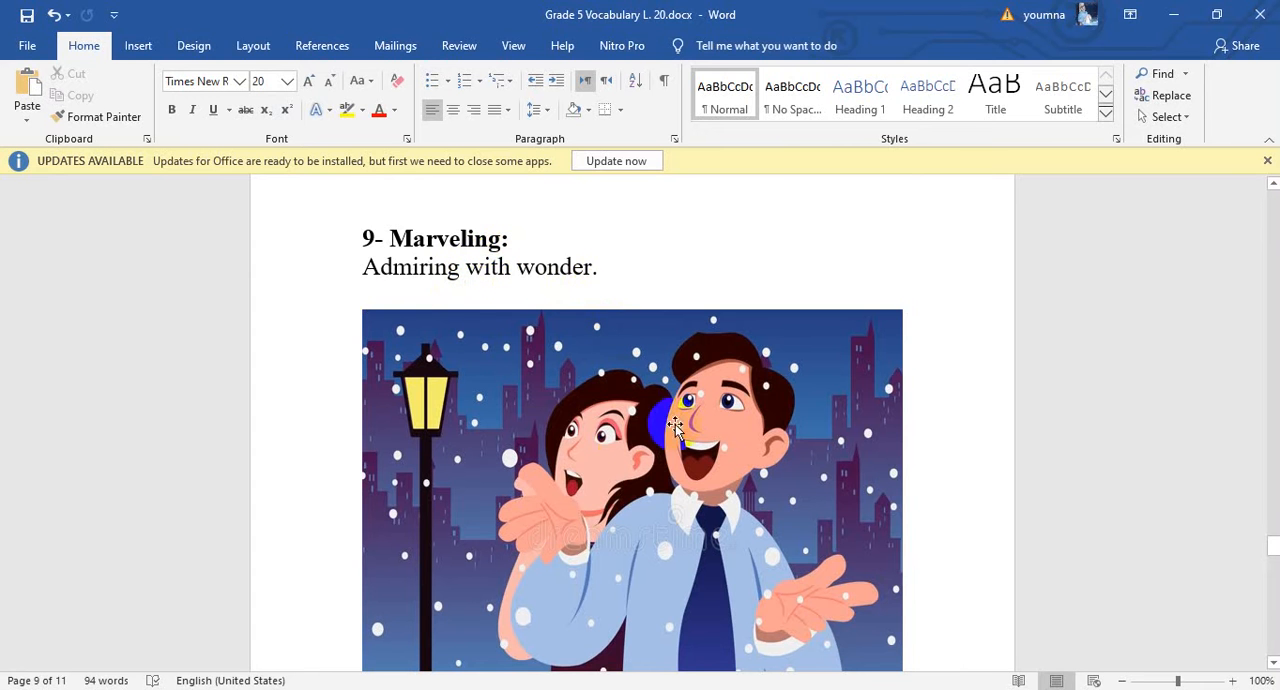
{"action": "mouse_move", "coordinate": [636, 456]}
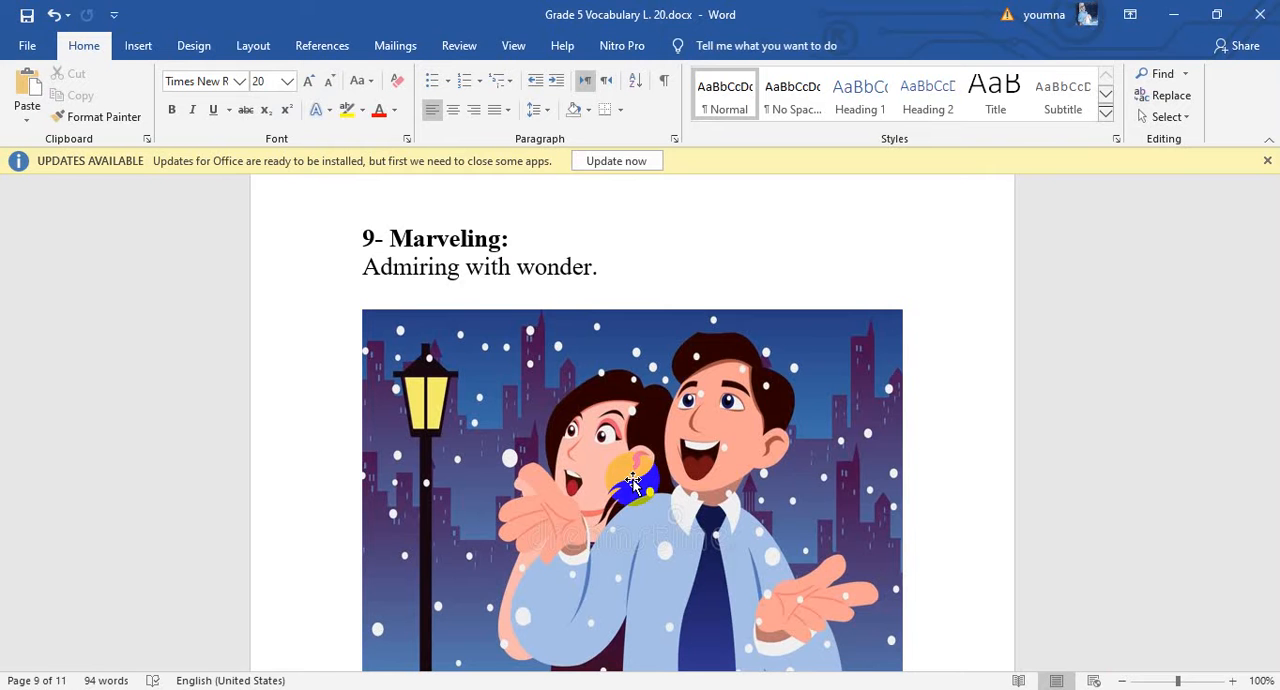
{"action": "mouse_move", "coordinate": [1194, 580]}
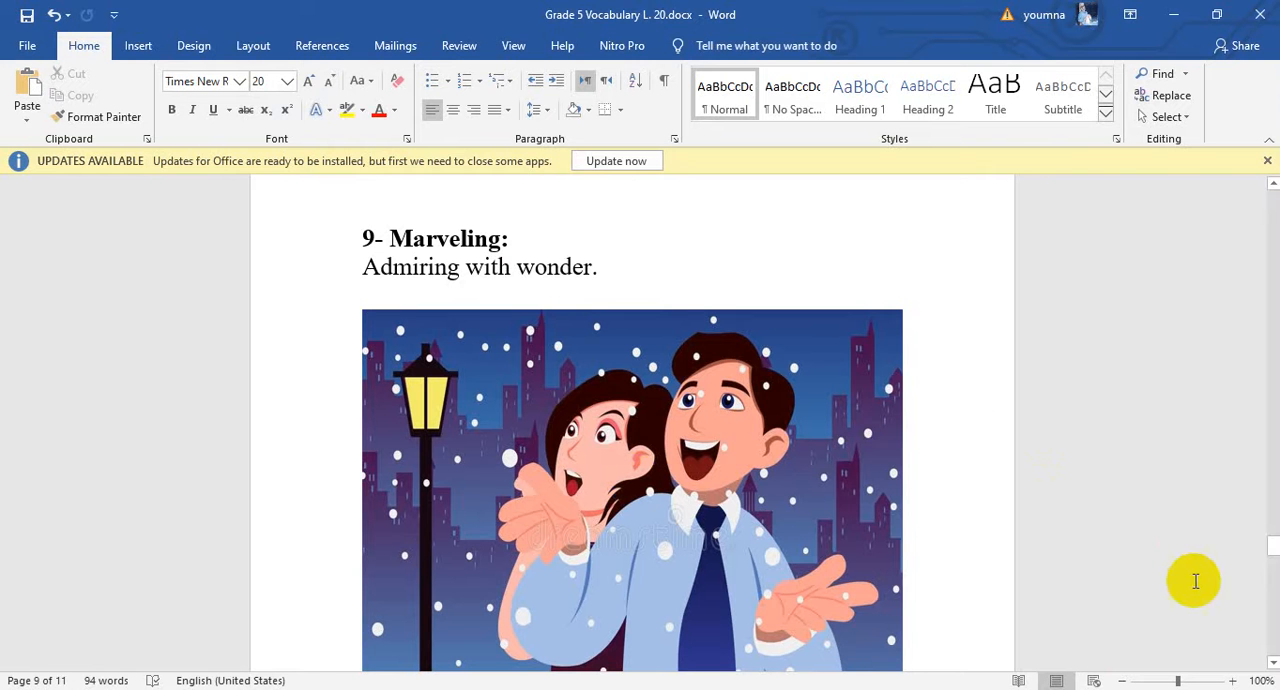
Scroll to page 10 showing "10- Quivered: Trembled, shook." with the dog cartoon, then partly past it.
{"action": "scroll", "scroll_direction": "down", "scroll_amount": 3}
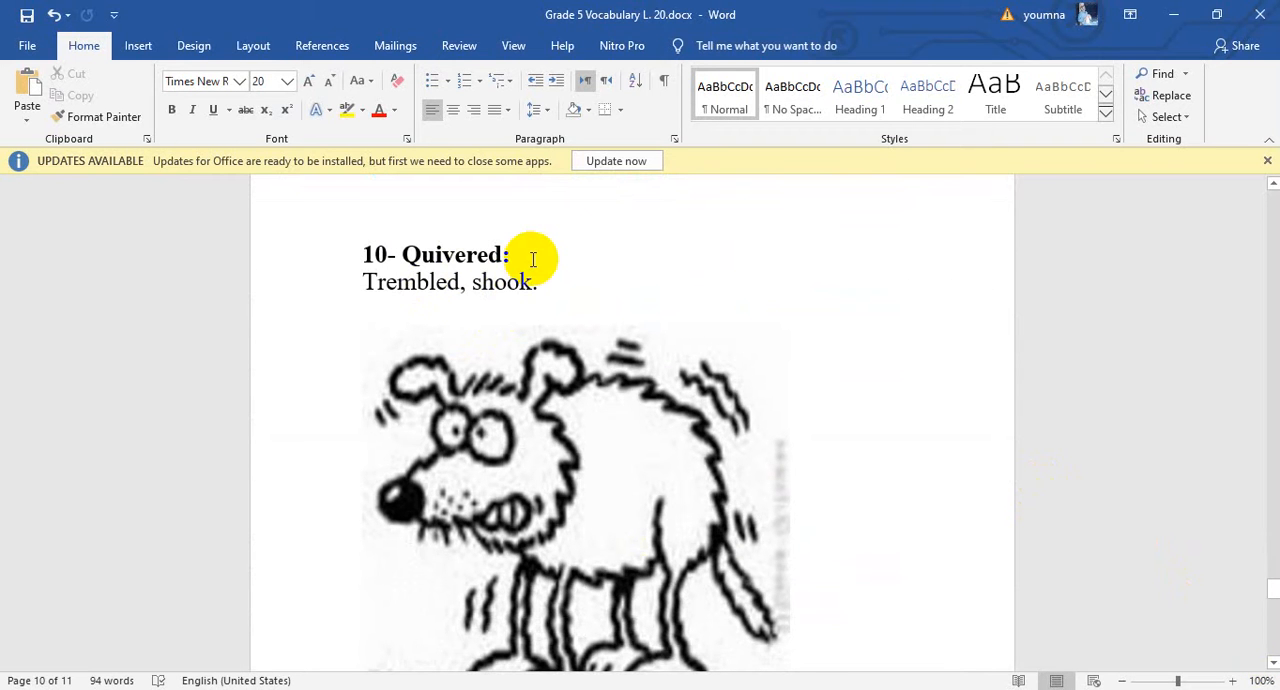
{"action": "mouse_move", "coordinate": [532, 308]}
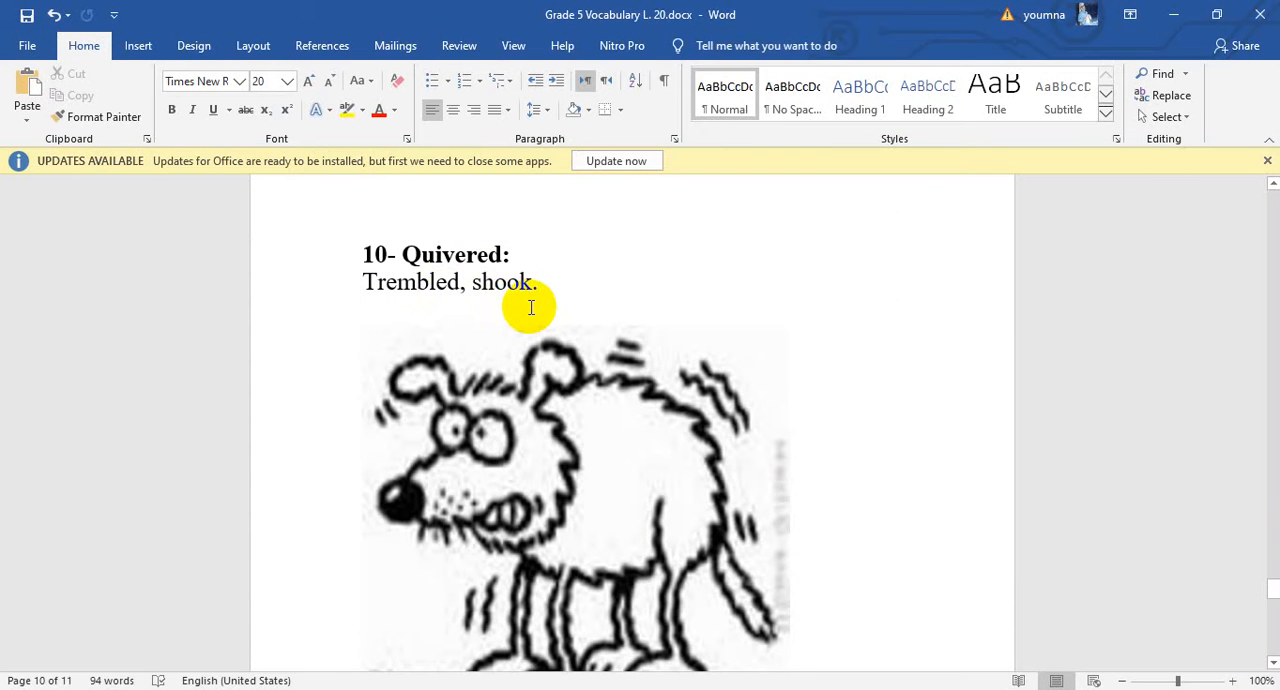
{"action": "mouse_move", "coordinate": [644, 576]}
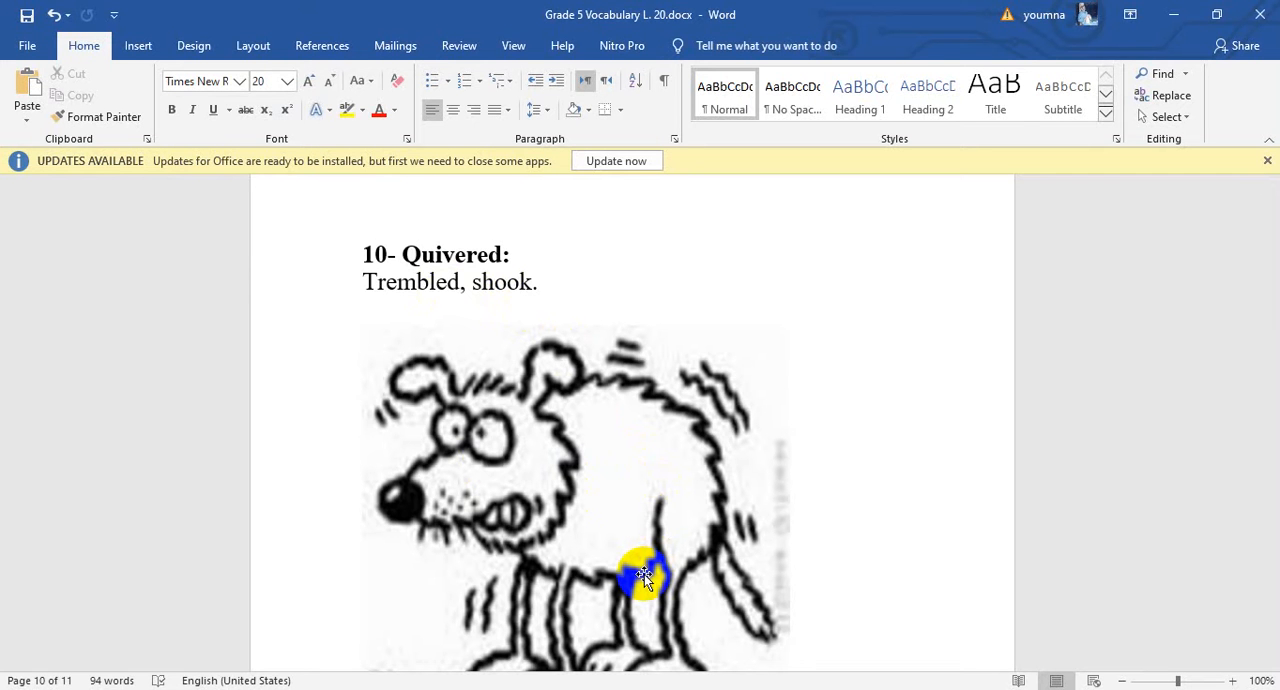
{"action": "mouse_move", "coordinate": [1270, 650]}
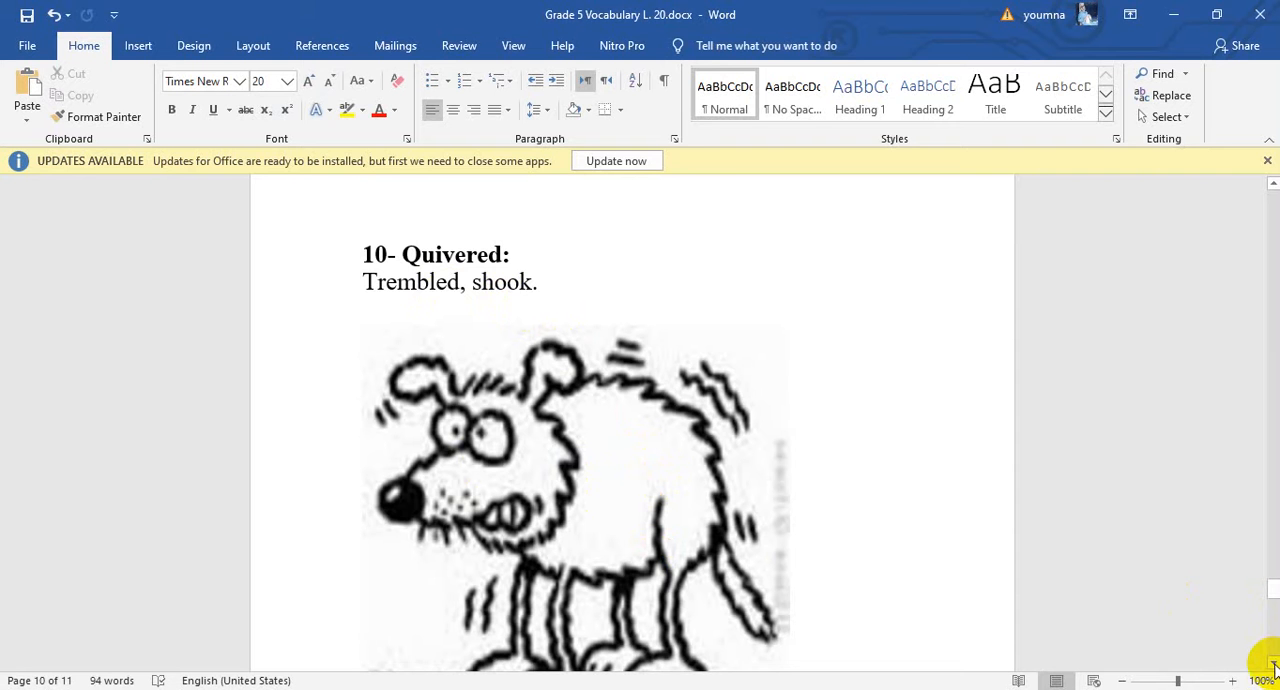
{"action": "scroll", "scroll_direction": "down", "scroll_amount": 3}
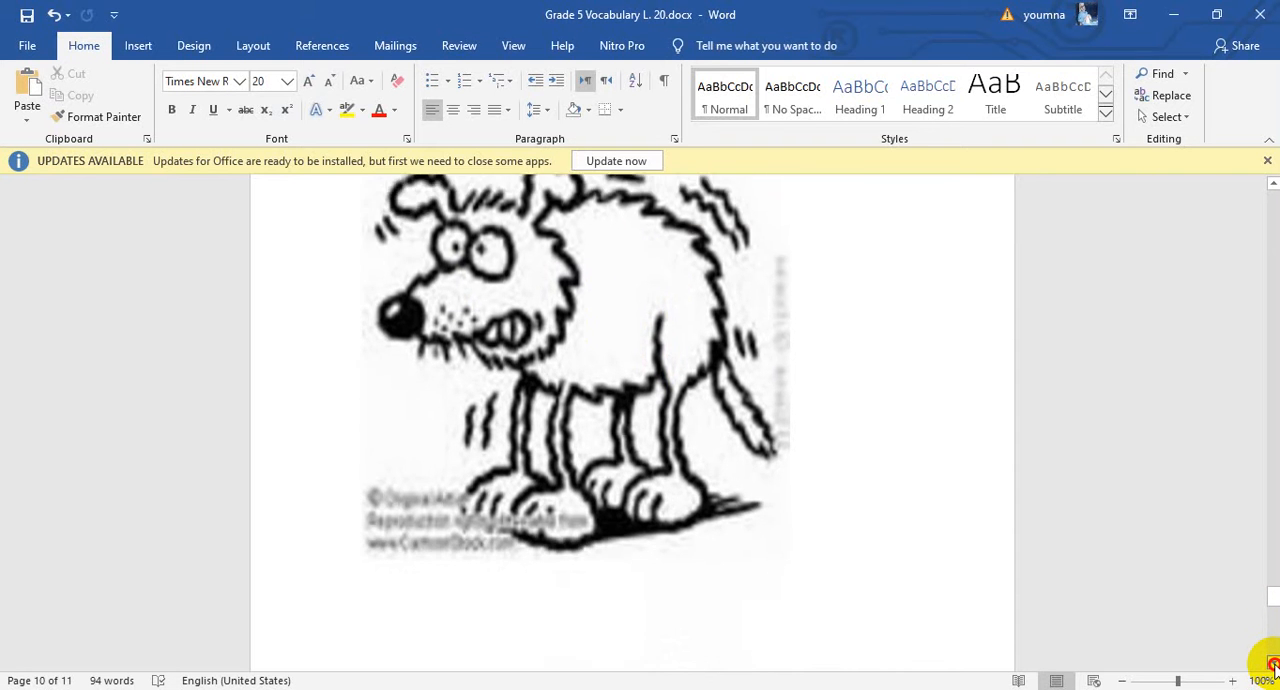
Scroll to the last page listing Marveling, Quivered, Heave, Savage and Fitful for the research task.
{"action": "scroll", "scroll_direction": "down", "scroll_amount": 3}
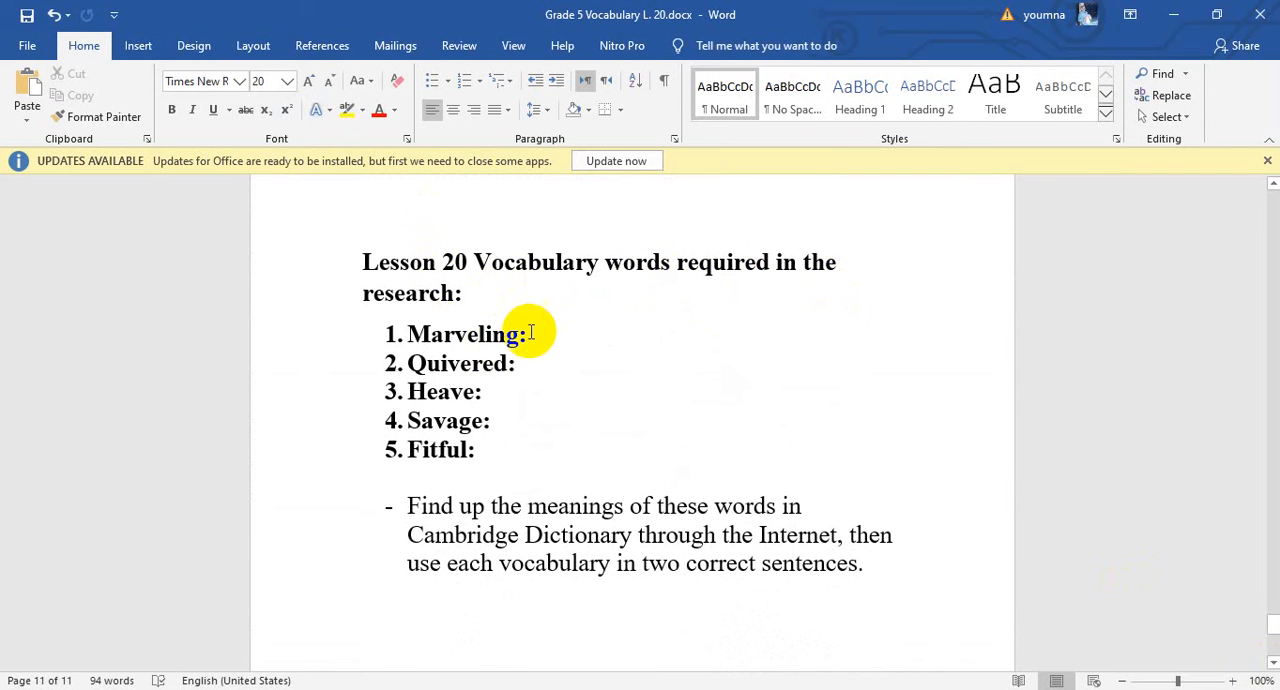
{"action": "mouse_move", "coordinate": [548, 332]}
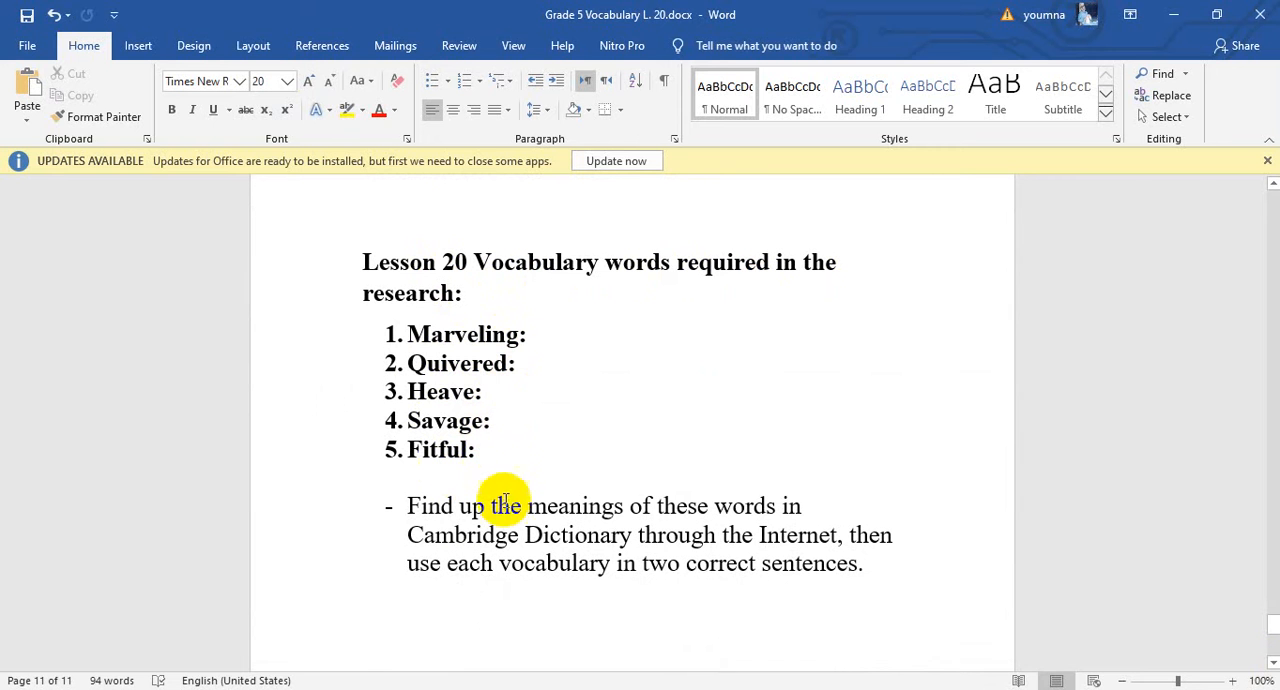
{"action": "mouse_move", "coordinate": [704, 522]}
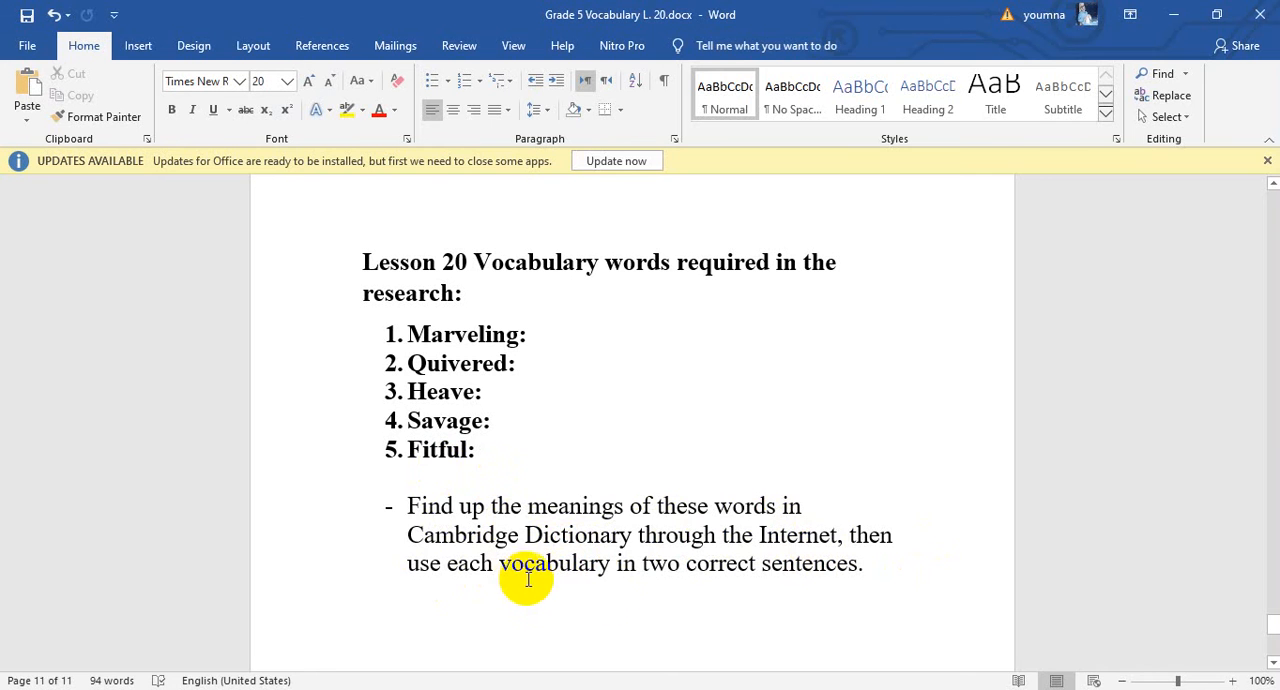
{"action": "mouse_move", "coordinate": [790, 598]}
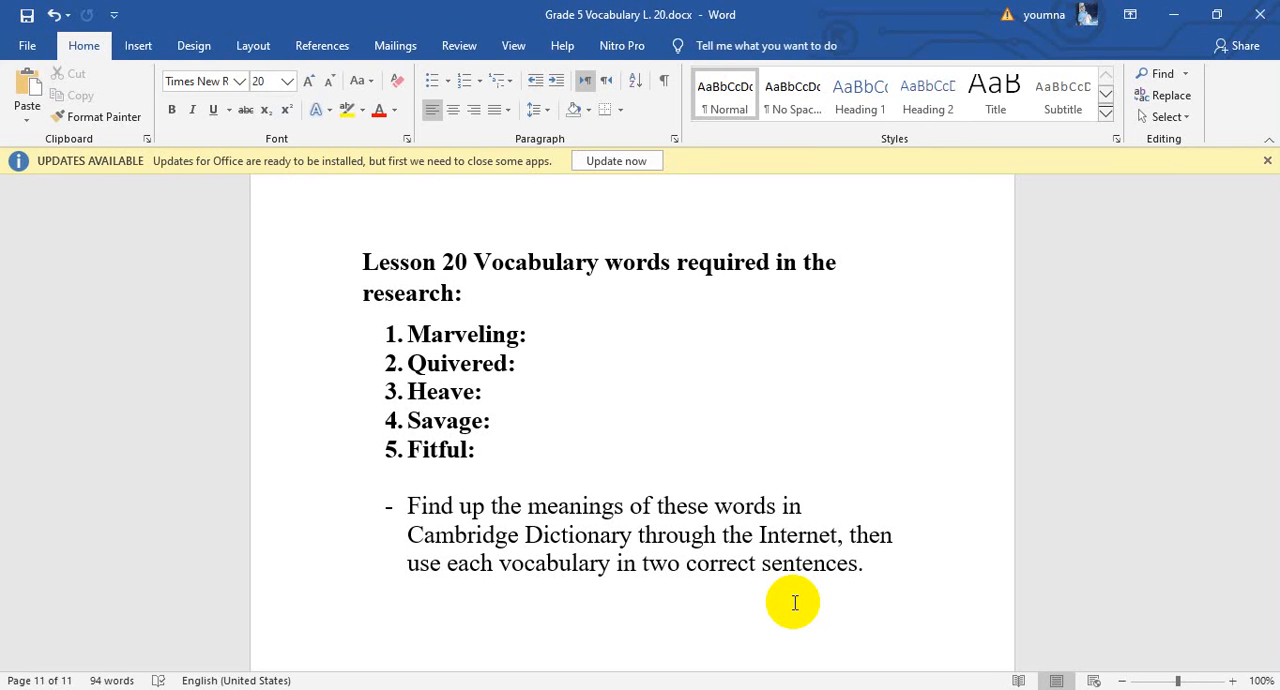
{"action": "mouse_move", "coordinate": [824, 612]}
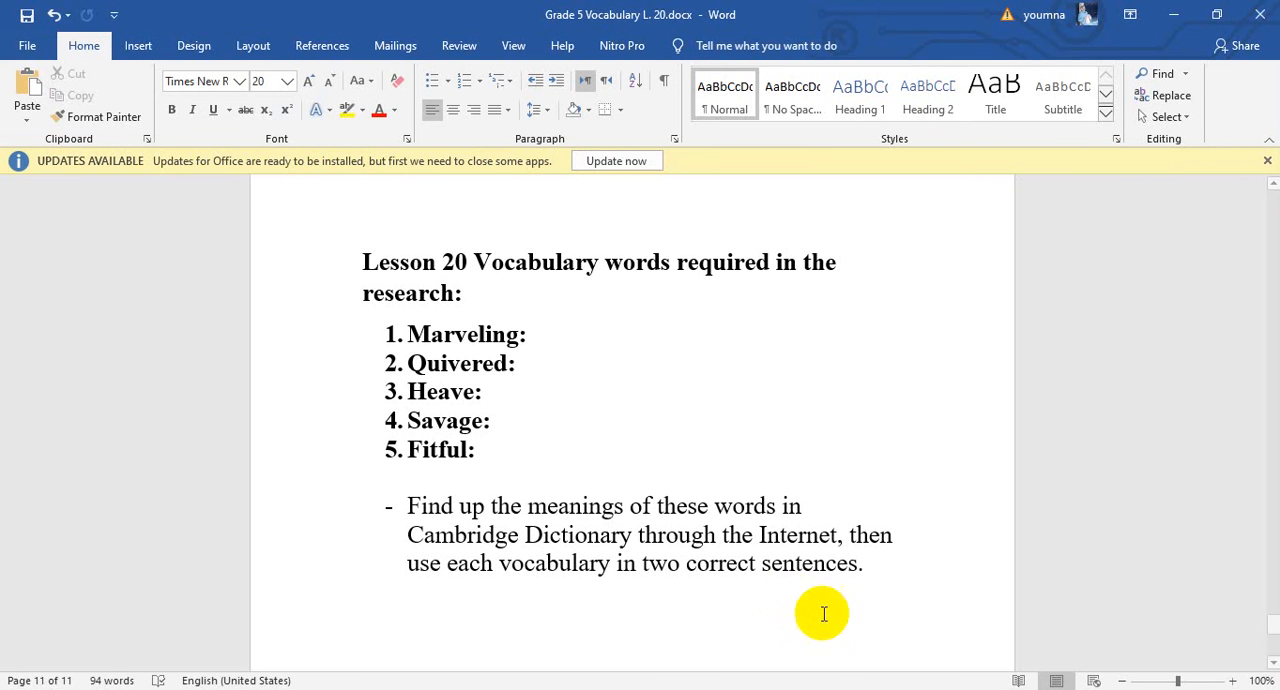